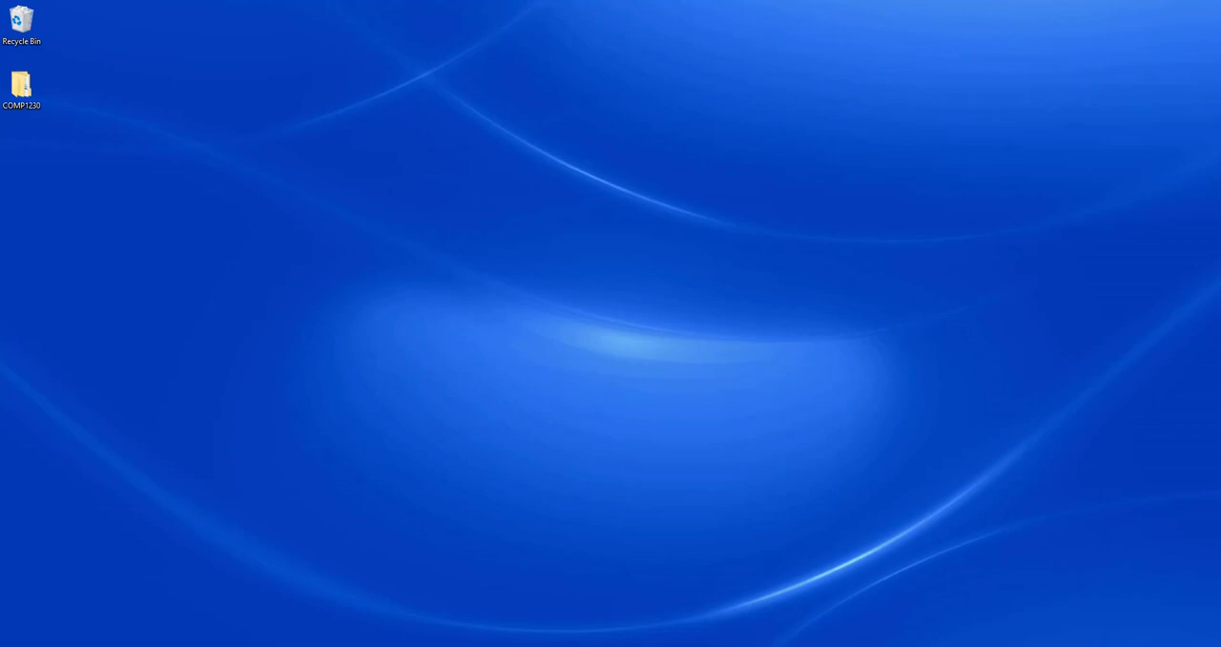
pyautogui.moveTo(55, 199)
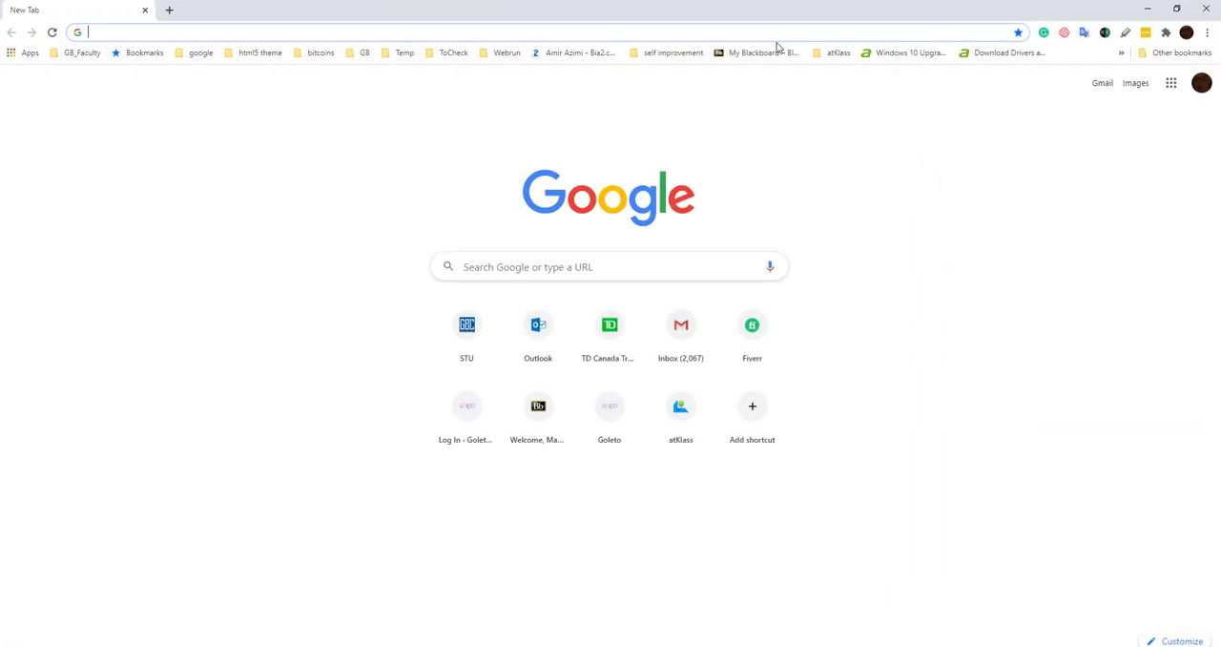
# Search 'download php' and go to the official php.net Downloads page
pyautogui.write('download php')
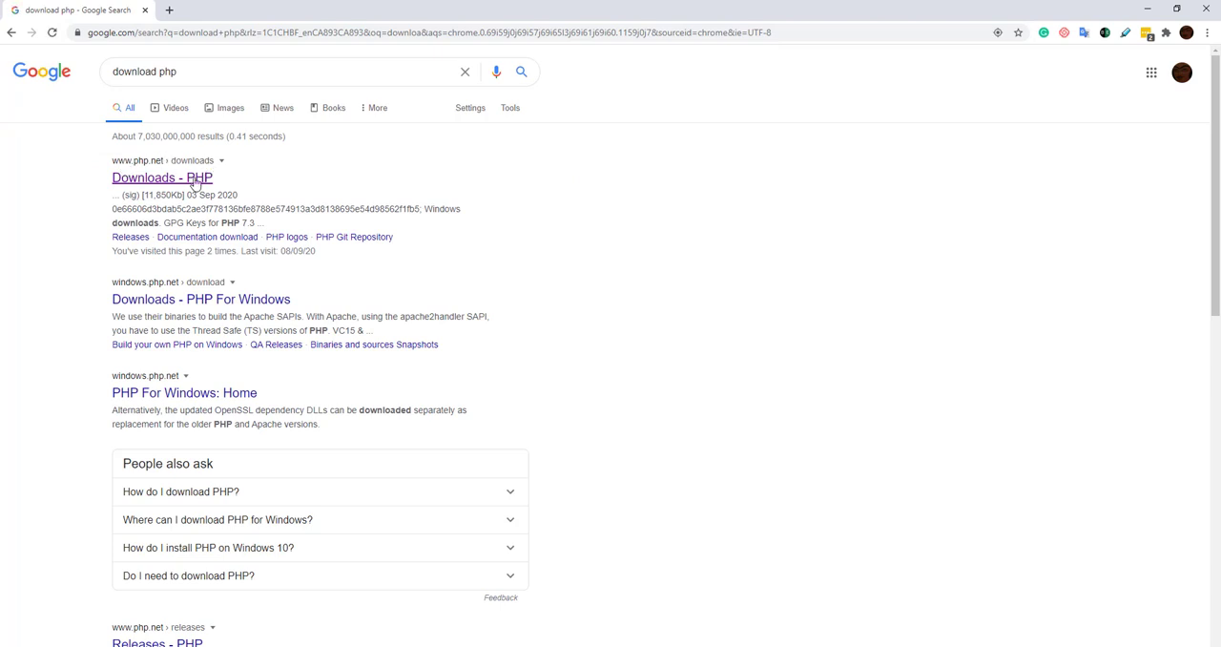
pyautogui.click(158, 179)
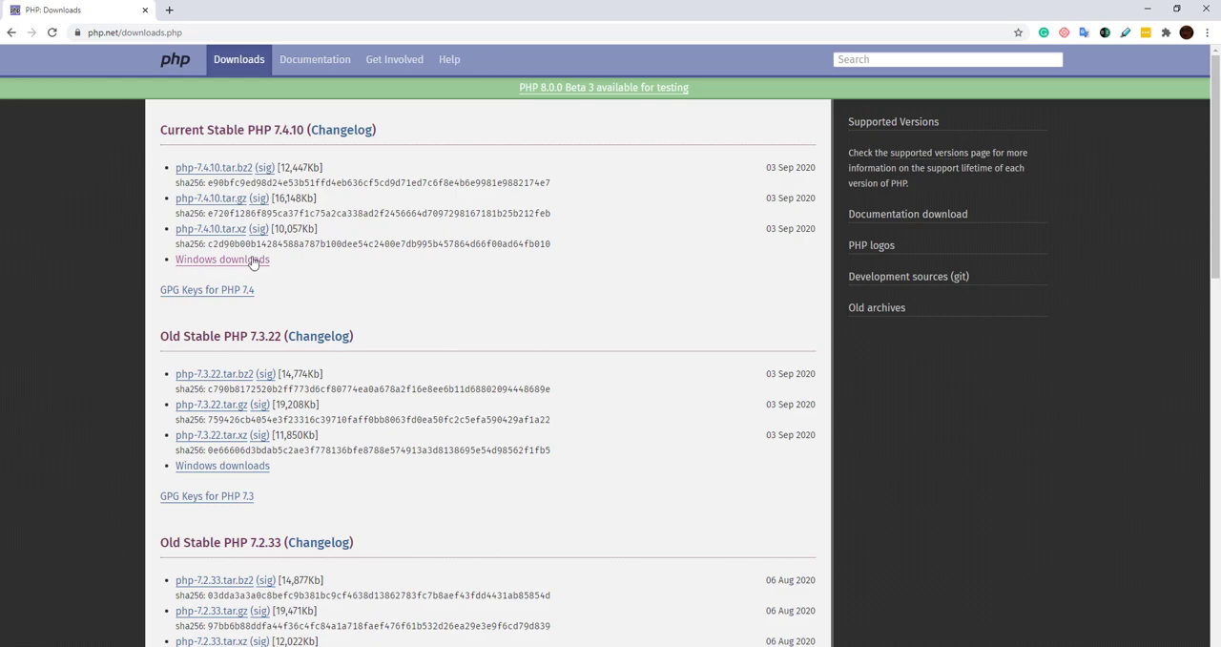
# From PHP 7.4.10's Windows builds, download the VC15 x64 Non Thread Safe zip
pyautogui.click(221, 260)
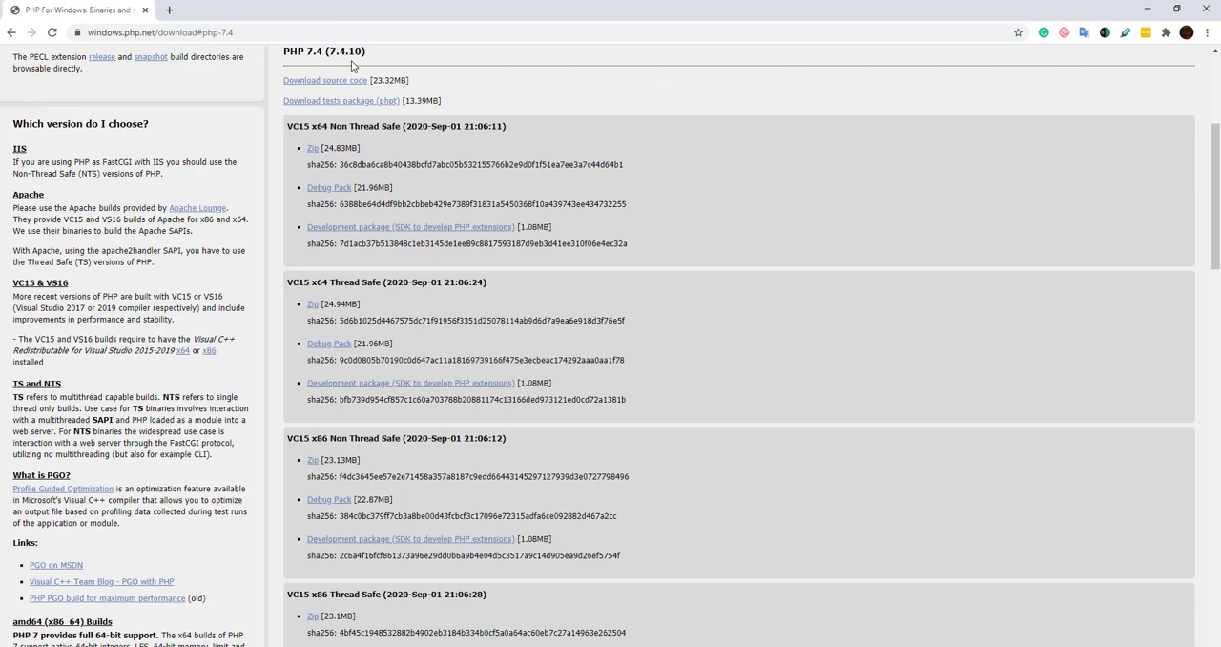
pyautogui.moveTo(313, 149)
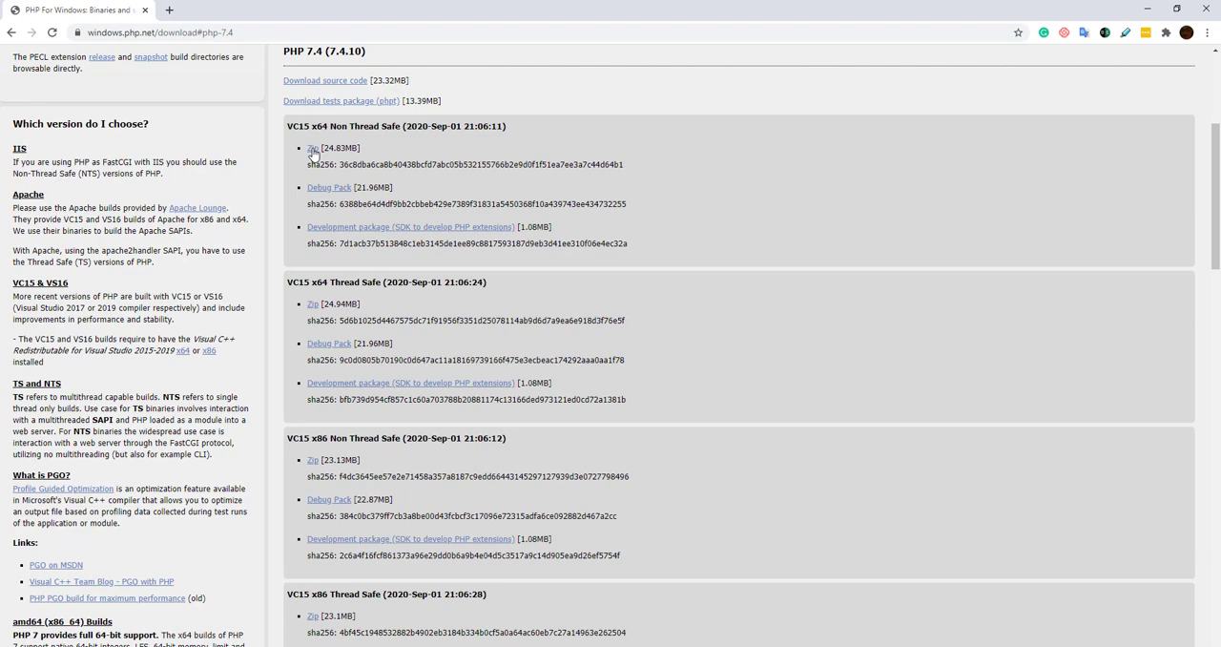
pyautogui.click(309, 149)
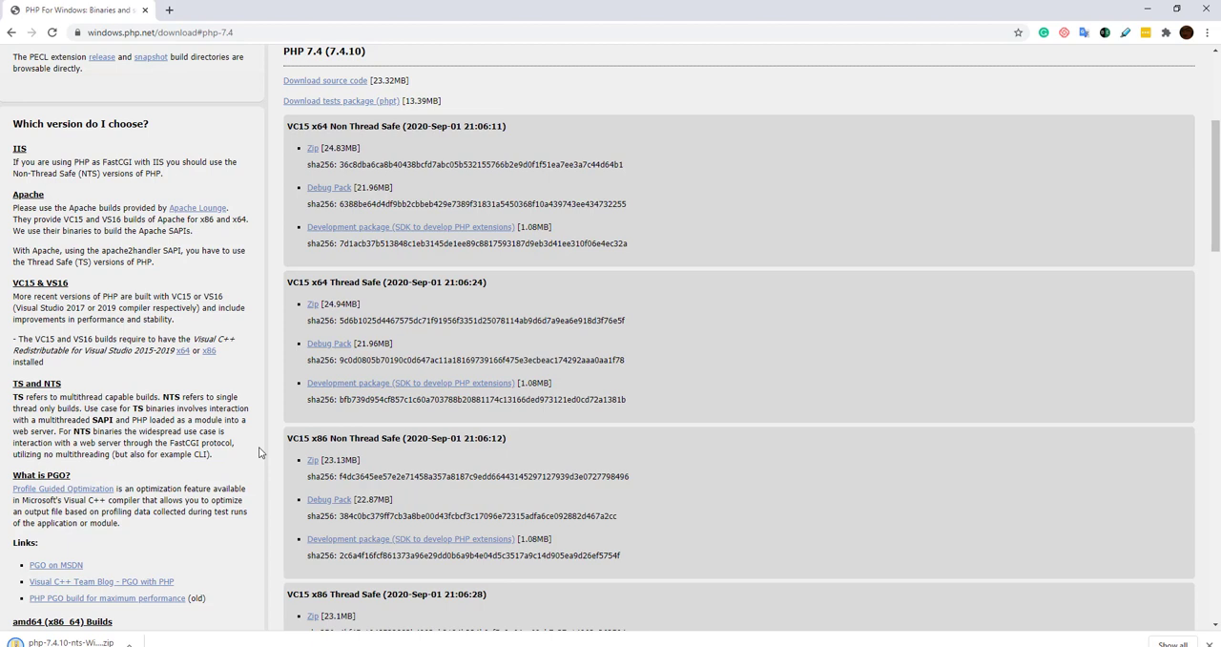
pyautogui.moveTo(185, 515)
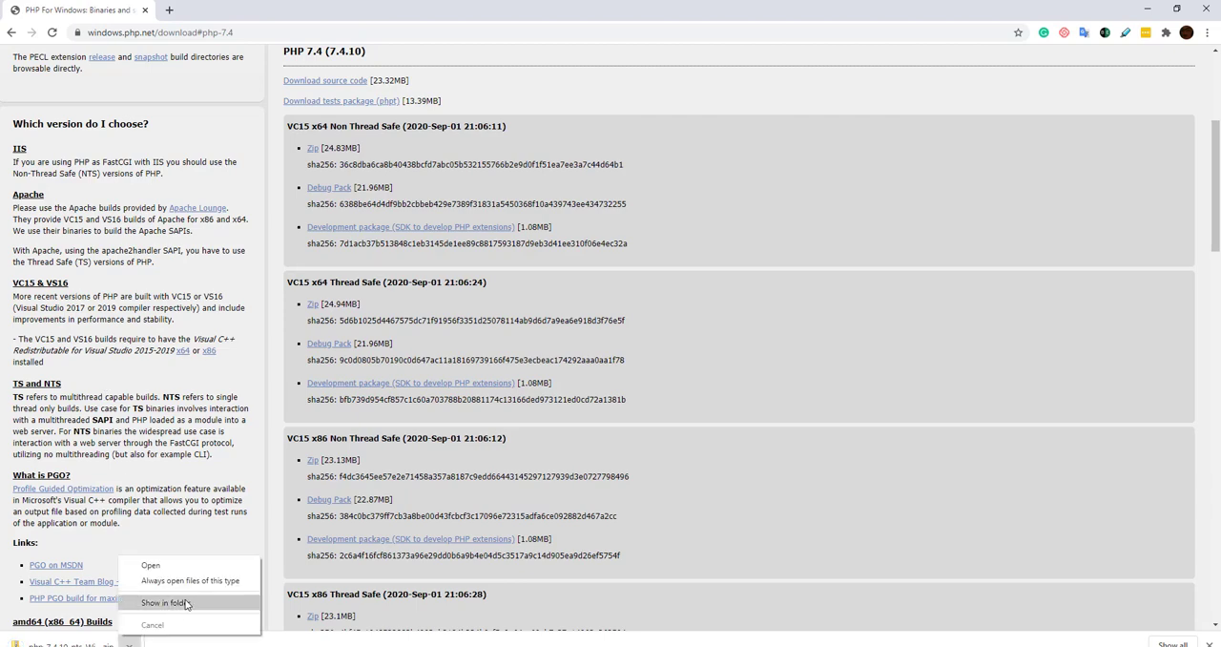
# Reveal the zip in COMP1230 and extract all its files into the suggested folder
pyautogui.click(168, 602)
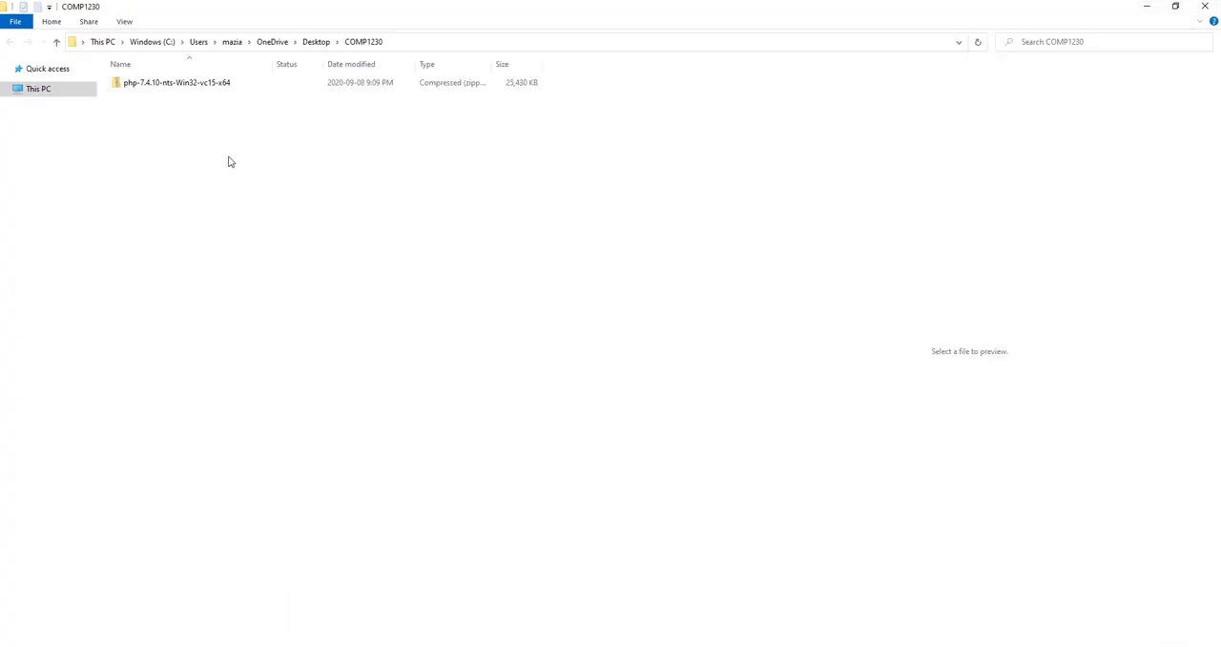
pyautogui.click(178, 82)
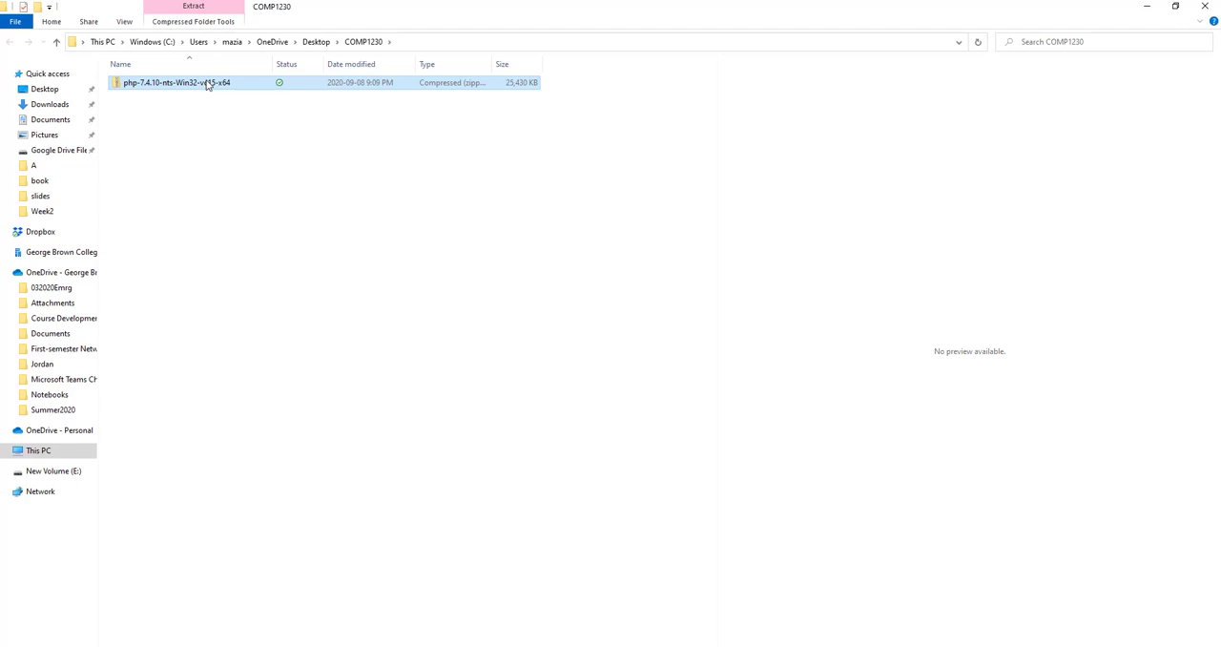
pyautogui.rightClick(192, 84)
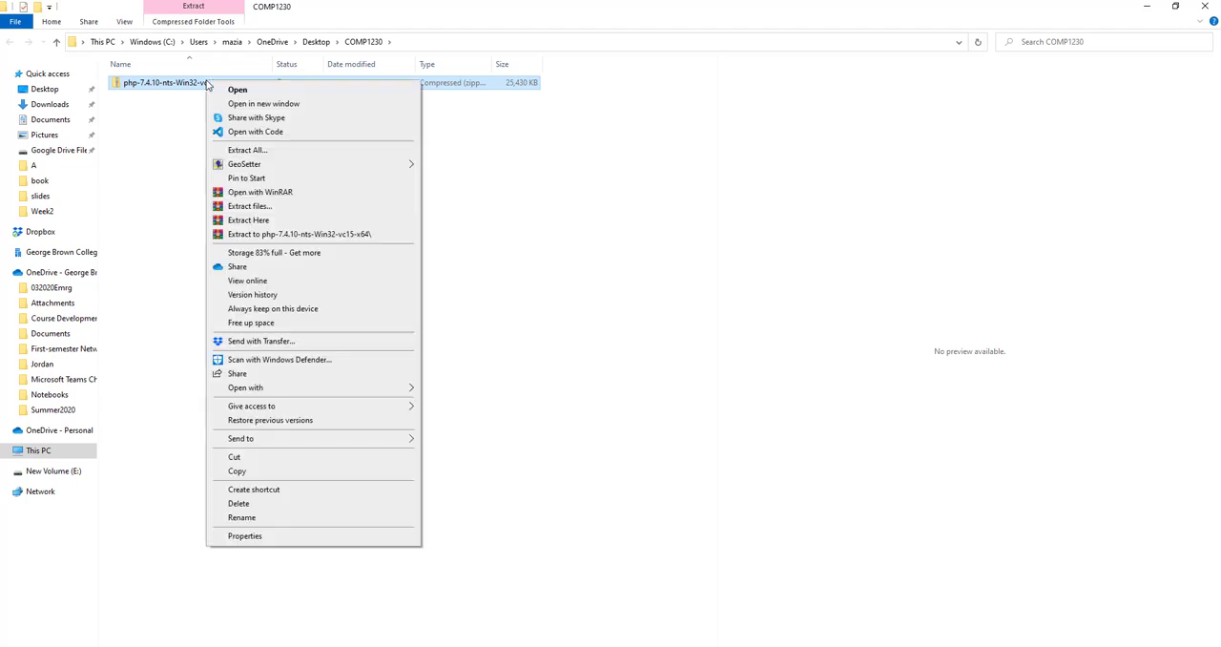
pyautogui.click(248, 149)
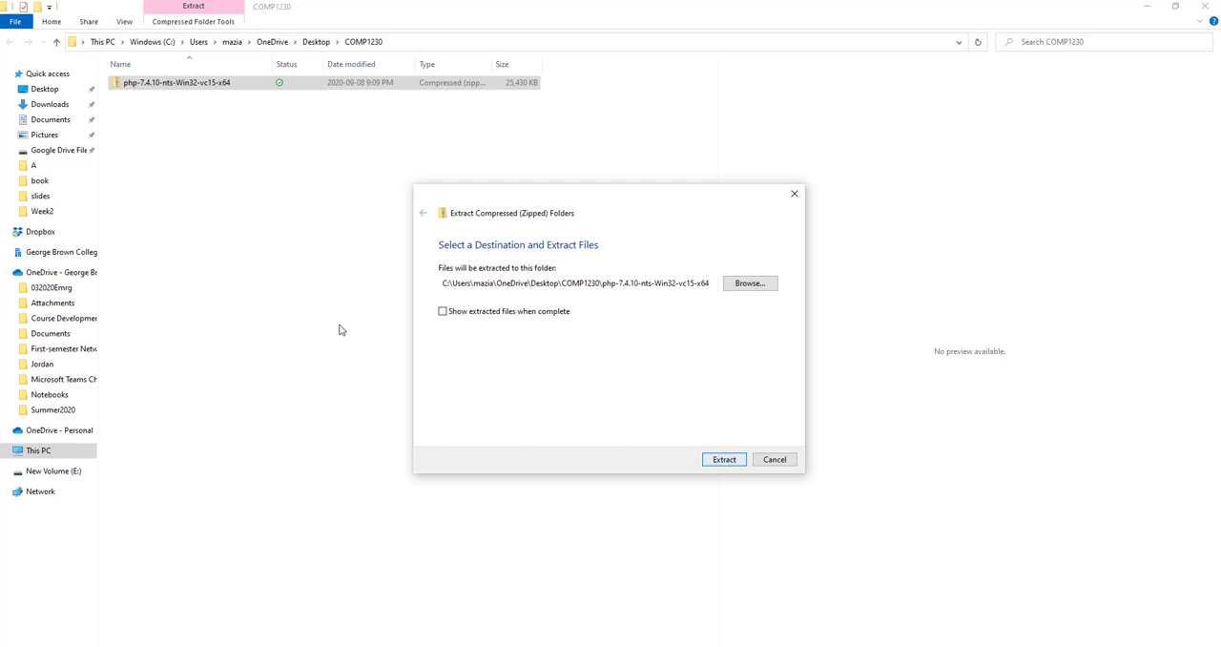
pyautogui.click(723, 458)
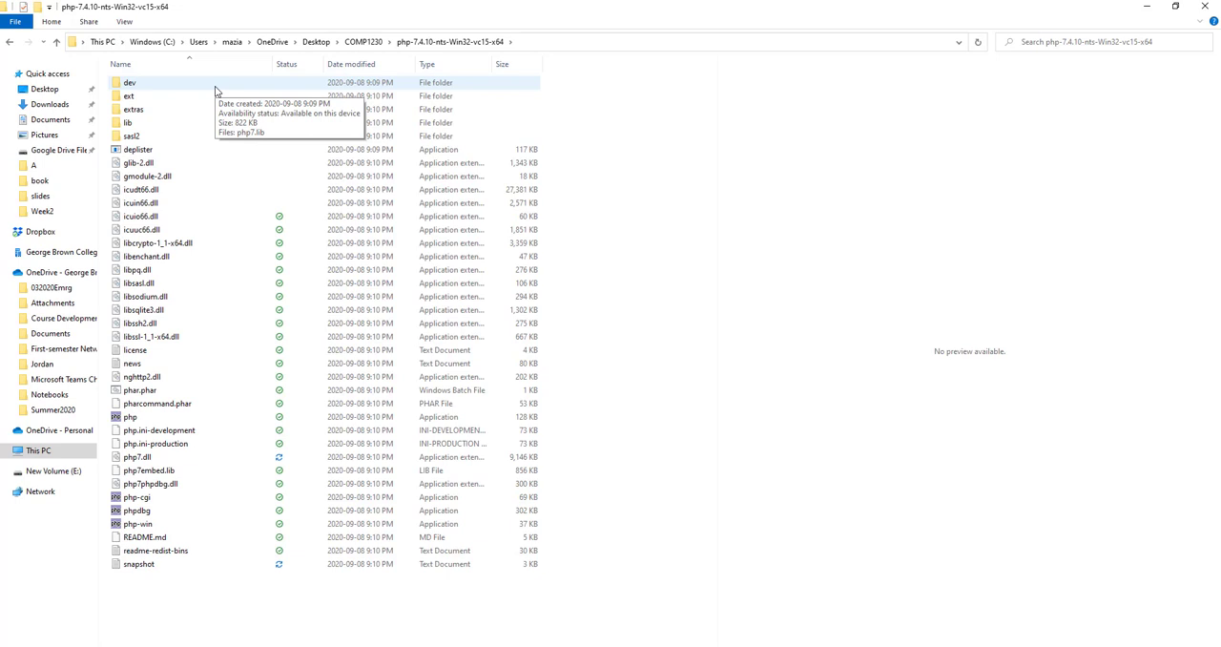
pyautogui.click(129, 416)
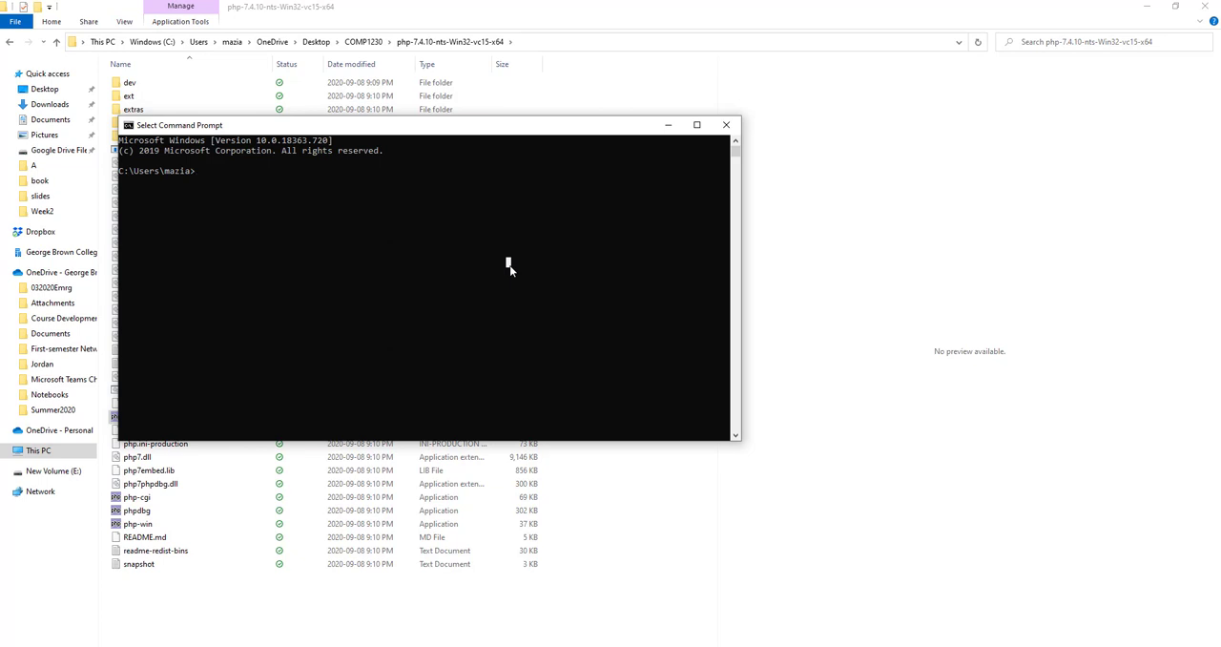
# Run php -version from home (unrecognised), cd into php-7.4.10-nts-Win32-vc15-x64, and run it again
pyautogui.write('php')
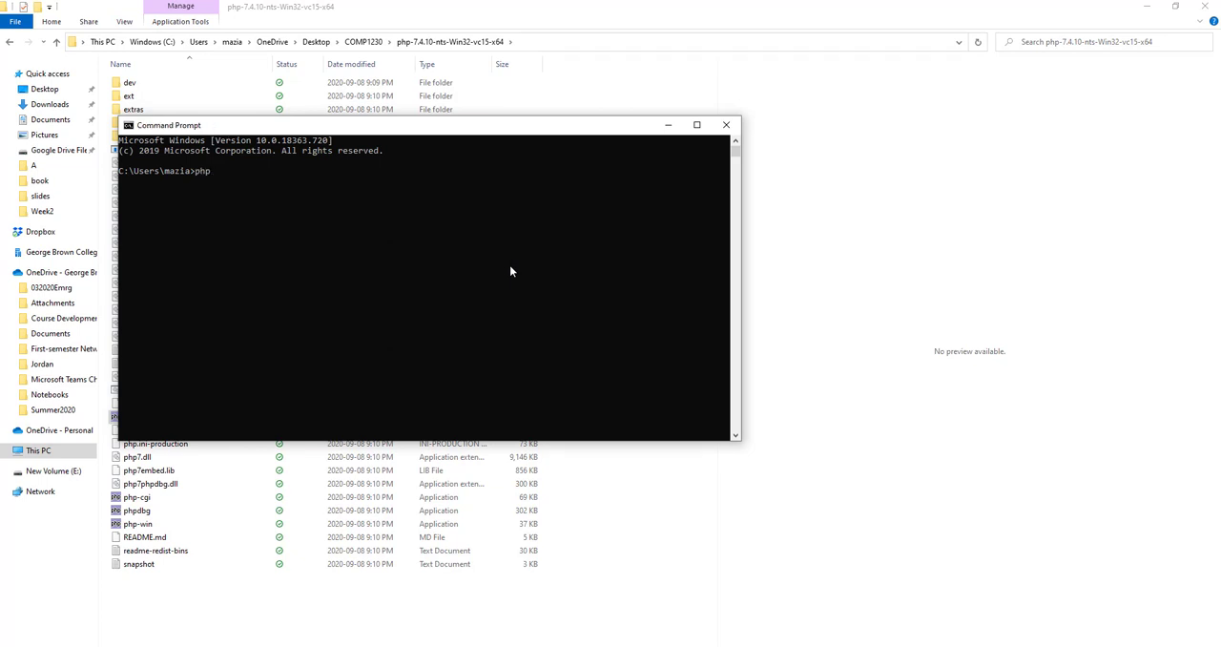
pyautogui.write('-version')
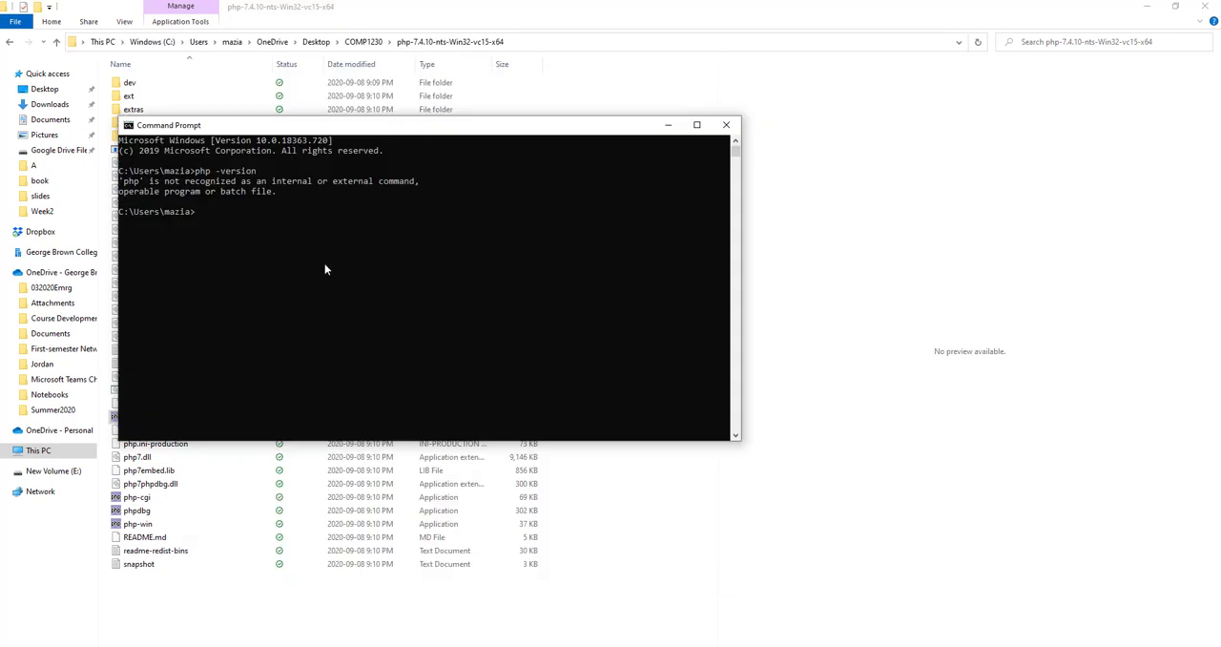
pyautogui.write('C:\\Users\\mazia\\OneDrive\\Desktop\\COMP1230\\php-7.4.10-nts-Win32-vc15-x64')
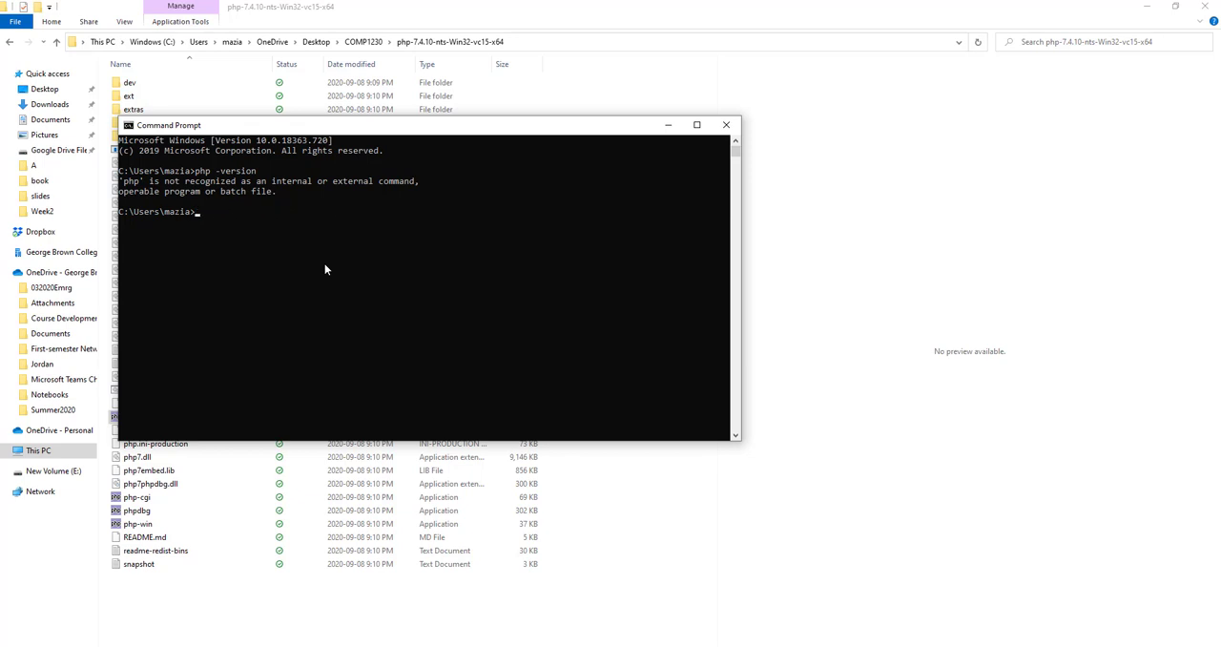
pyautogui.write('cd')
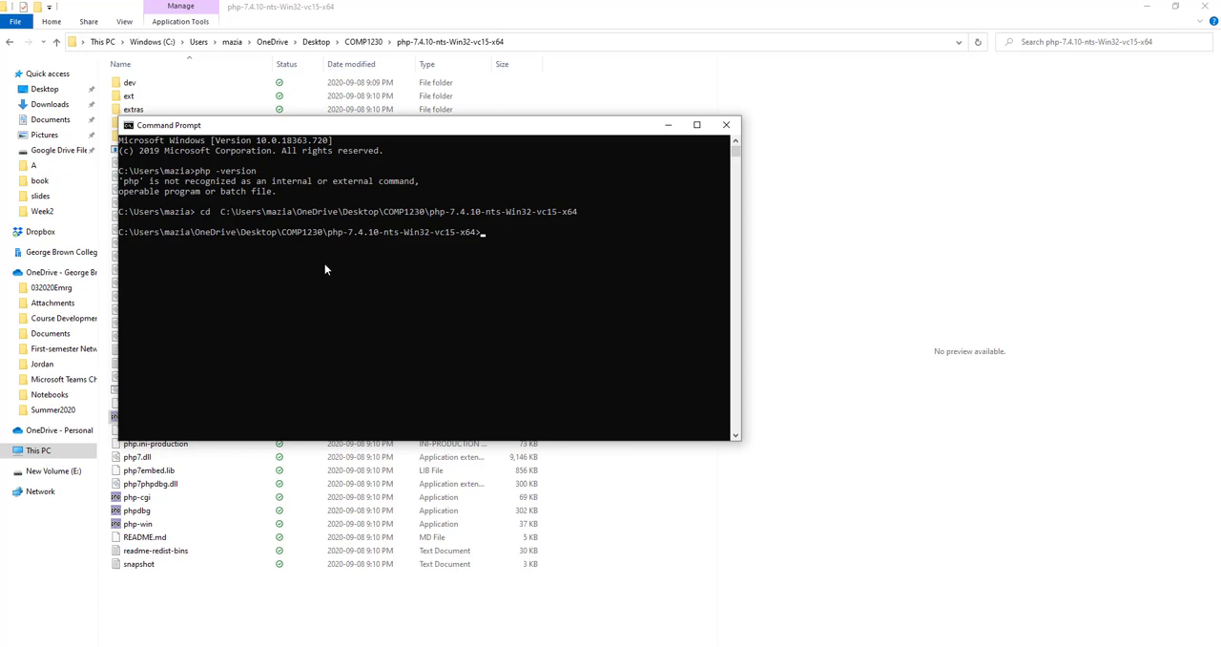
pyautogui.write('php -version')
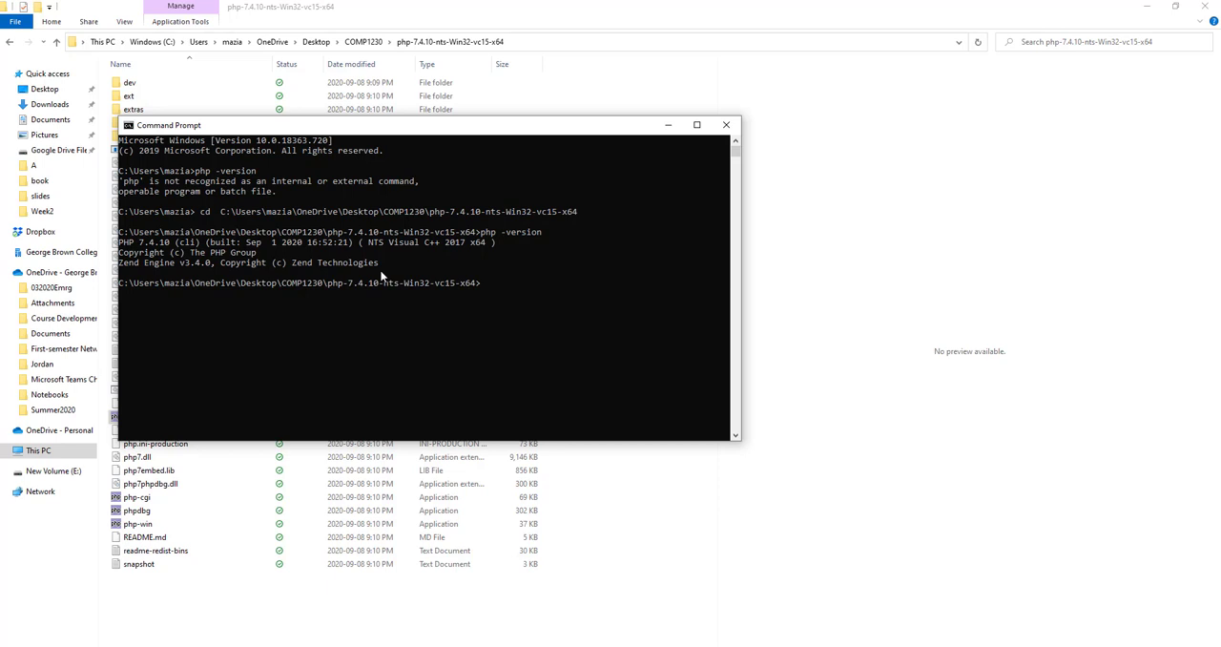
pyautogui.moveTo(477, 286)
pyautogui.write('en')
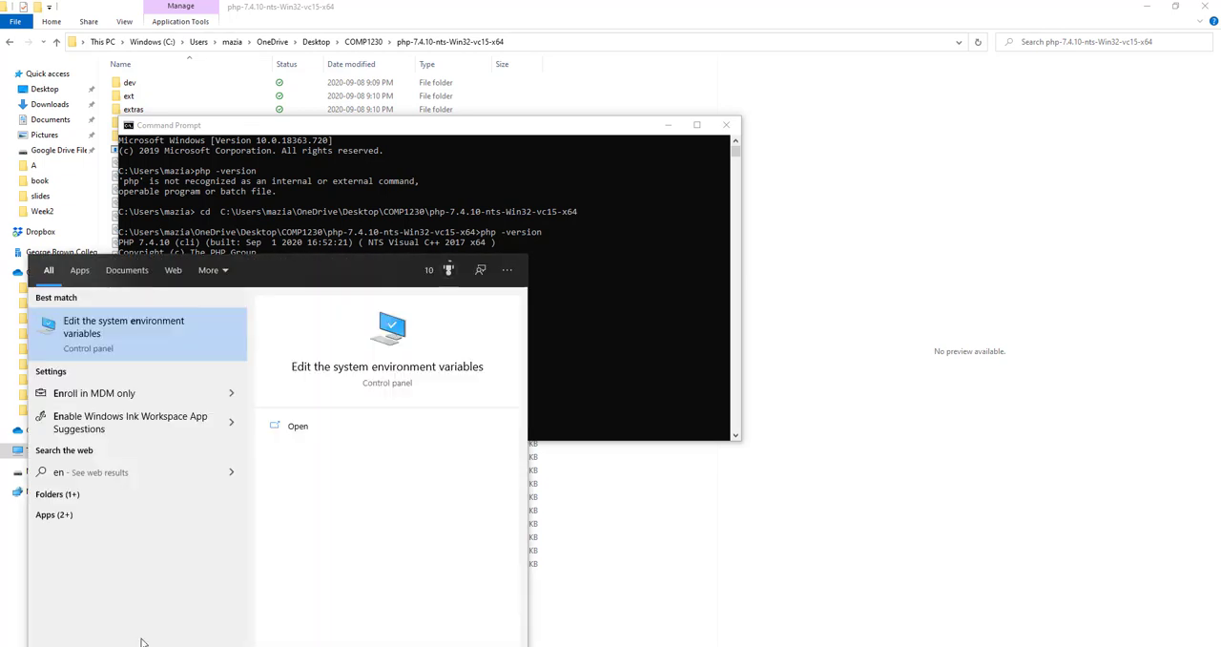
pyautogui.moveTo(170, 335)
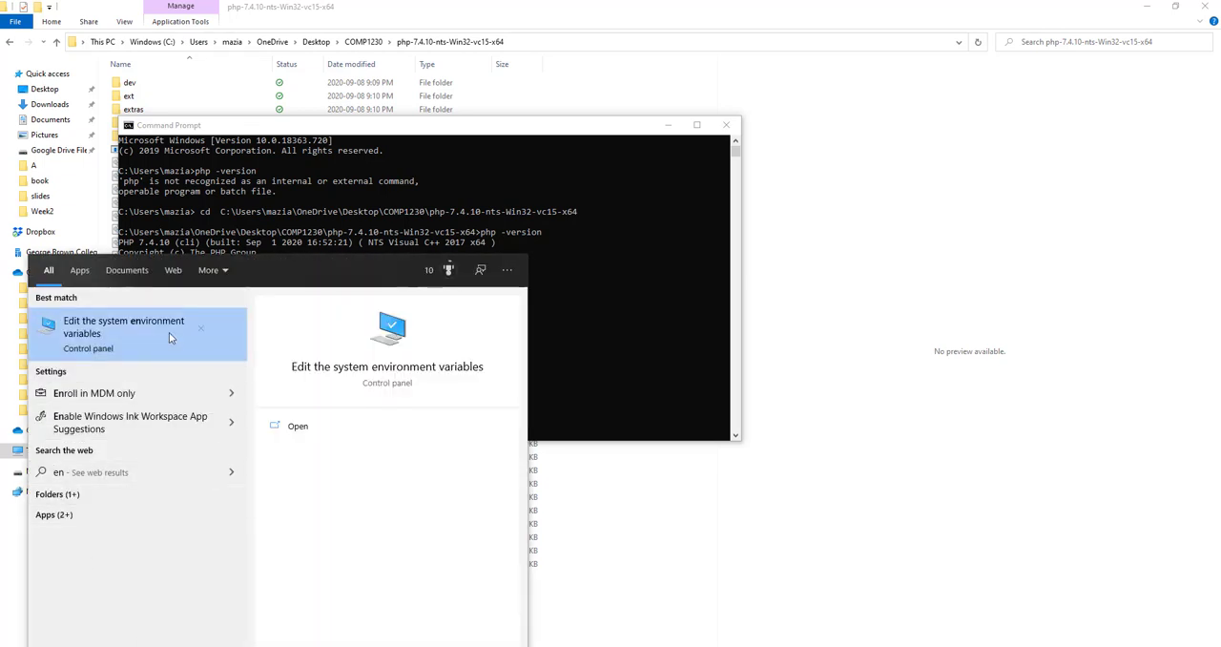
pyautogui.moveTo(122, 336)
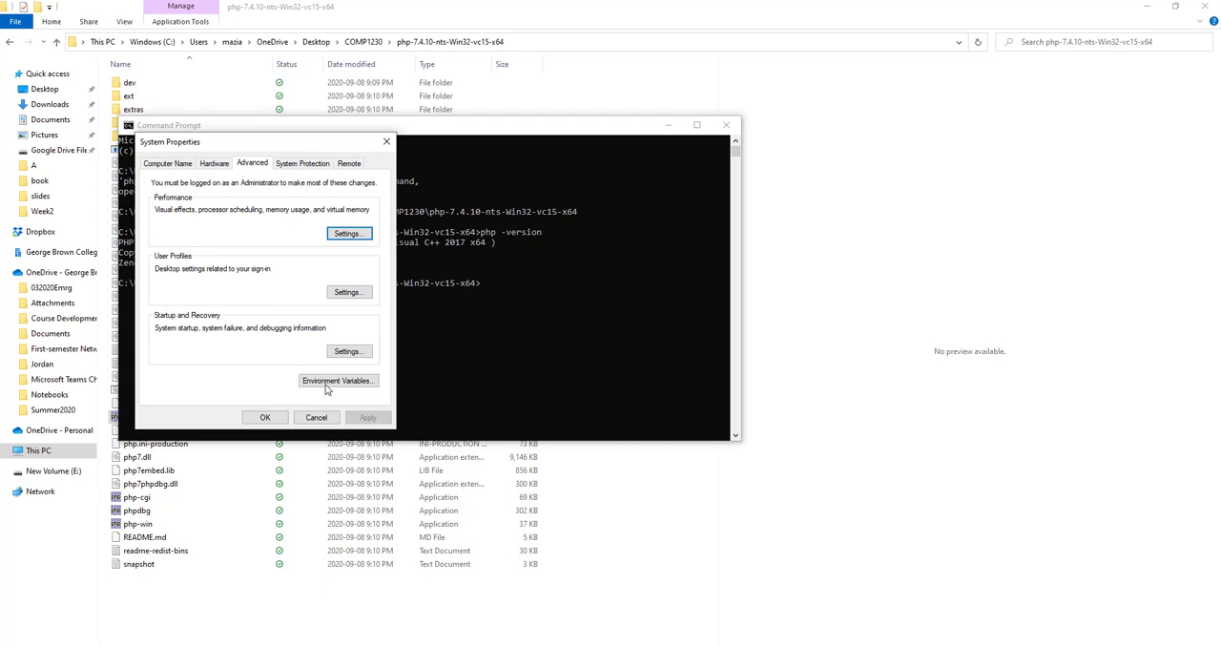
# Add the COMP1230\php-7.4.10-nts-Win32-vc15-x64 folder as a new system Path entry and save
pyautogui.click(338, 381)
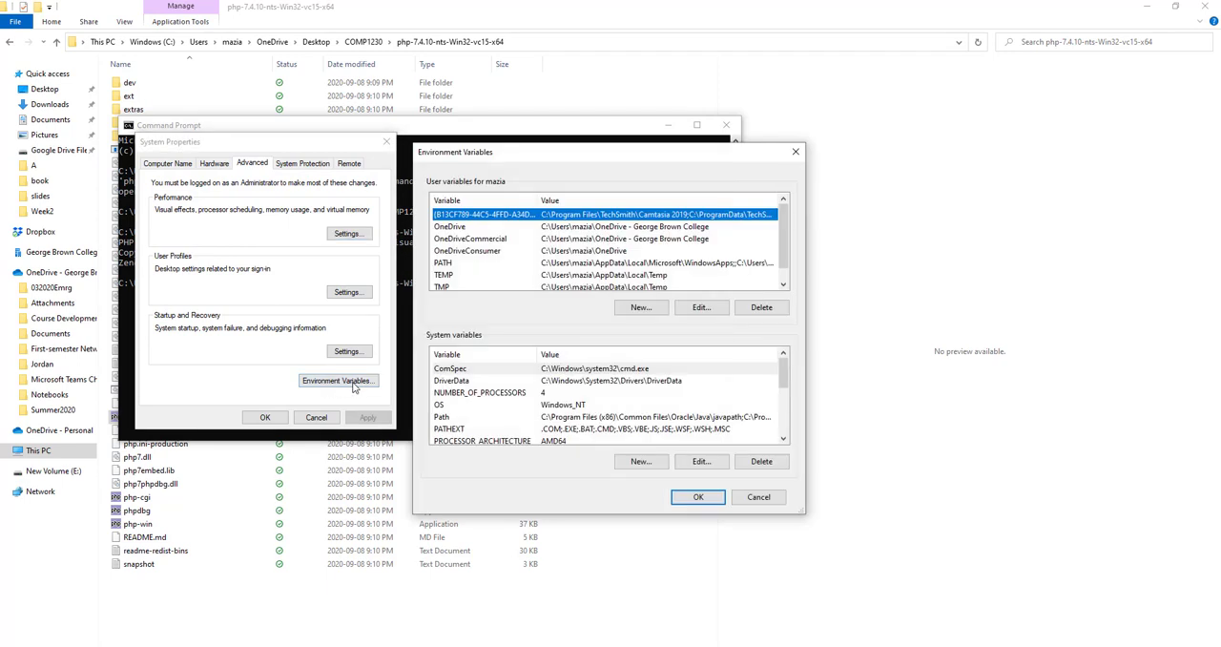
pyautogui.moveTo(609, 420)
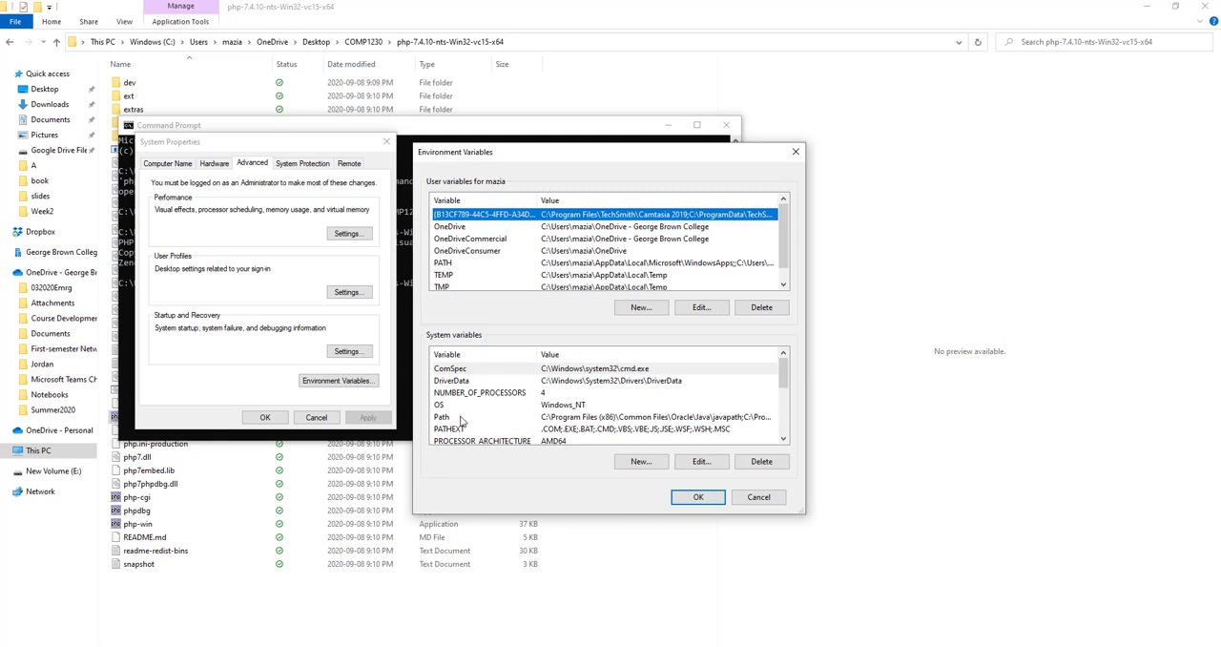
pyautogui.click(442, 416)
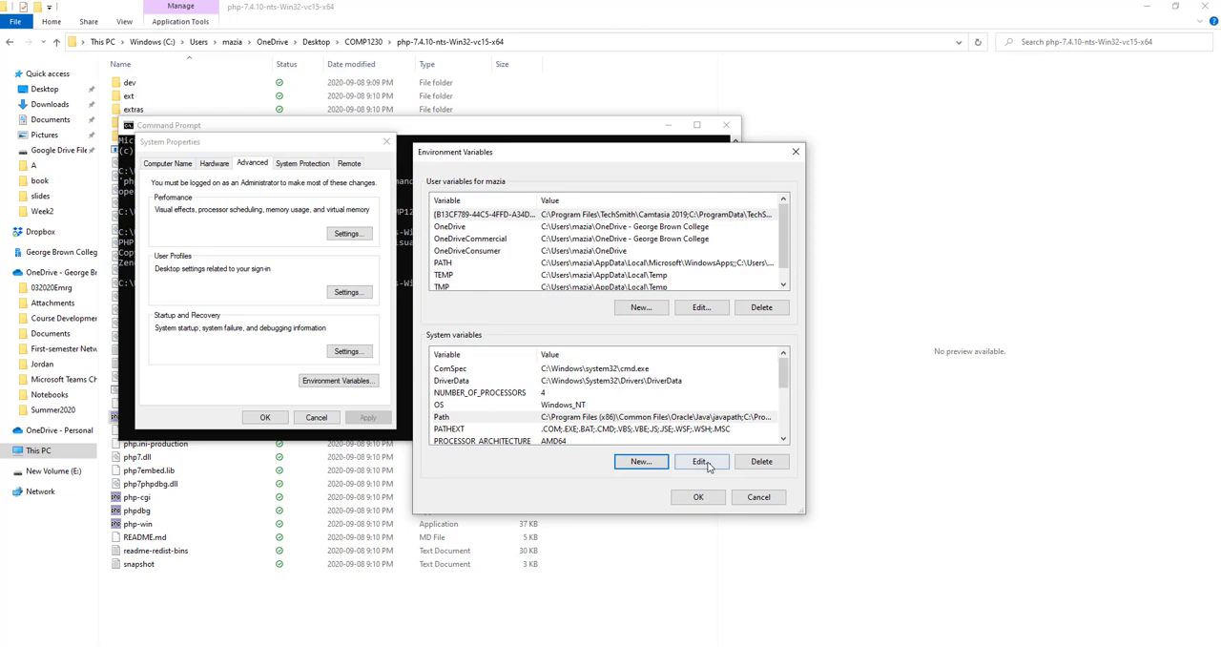
pyautogui.click(702, 461)
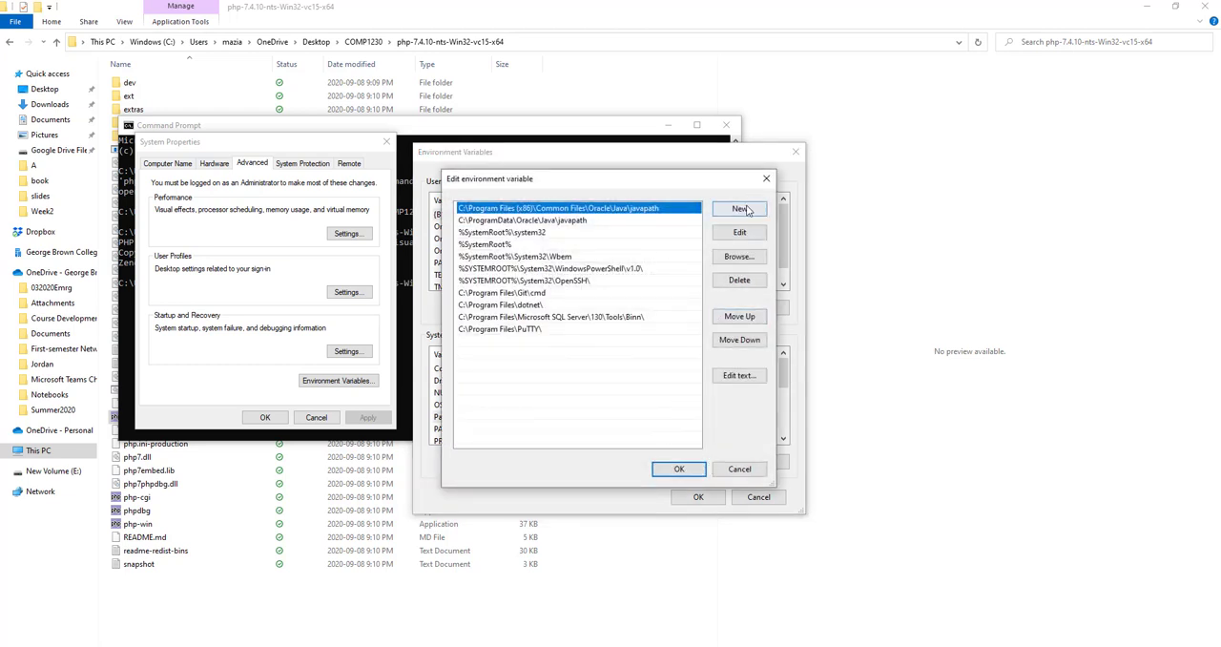
pyautogui.click(738, 210)
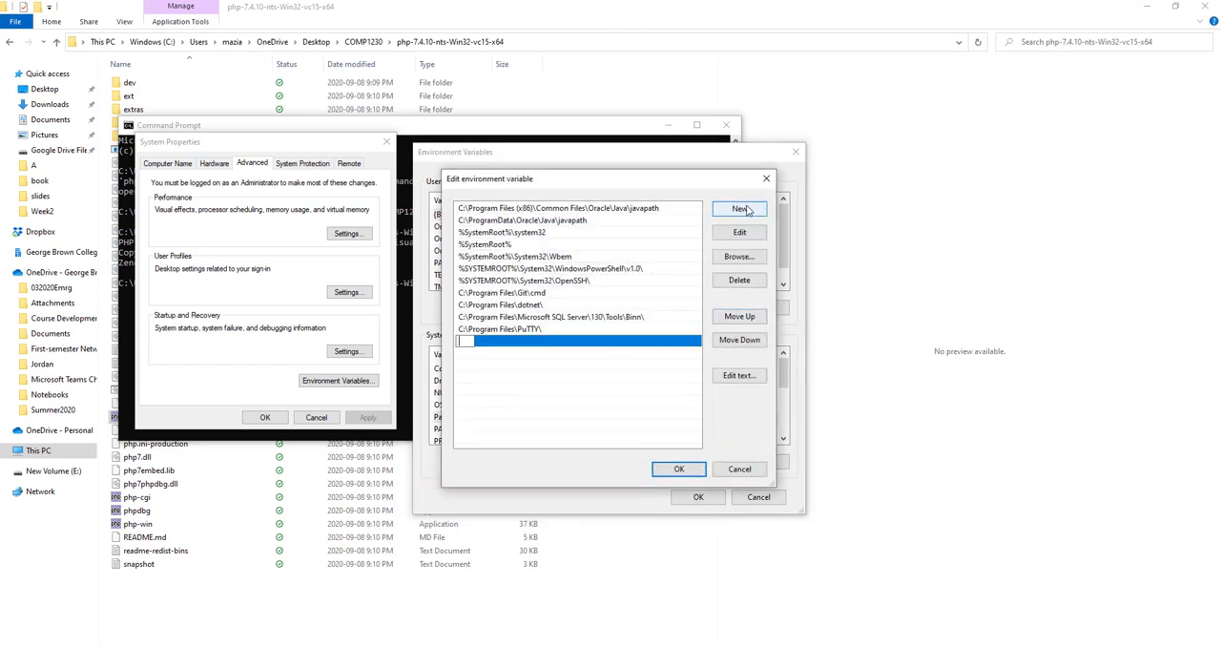
pyautogui.write('s:\\mazia\\OneDrive\\Desktop\\COMP1230\\php-7.4.10-nts-Win32-vc15-x64')
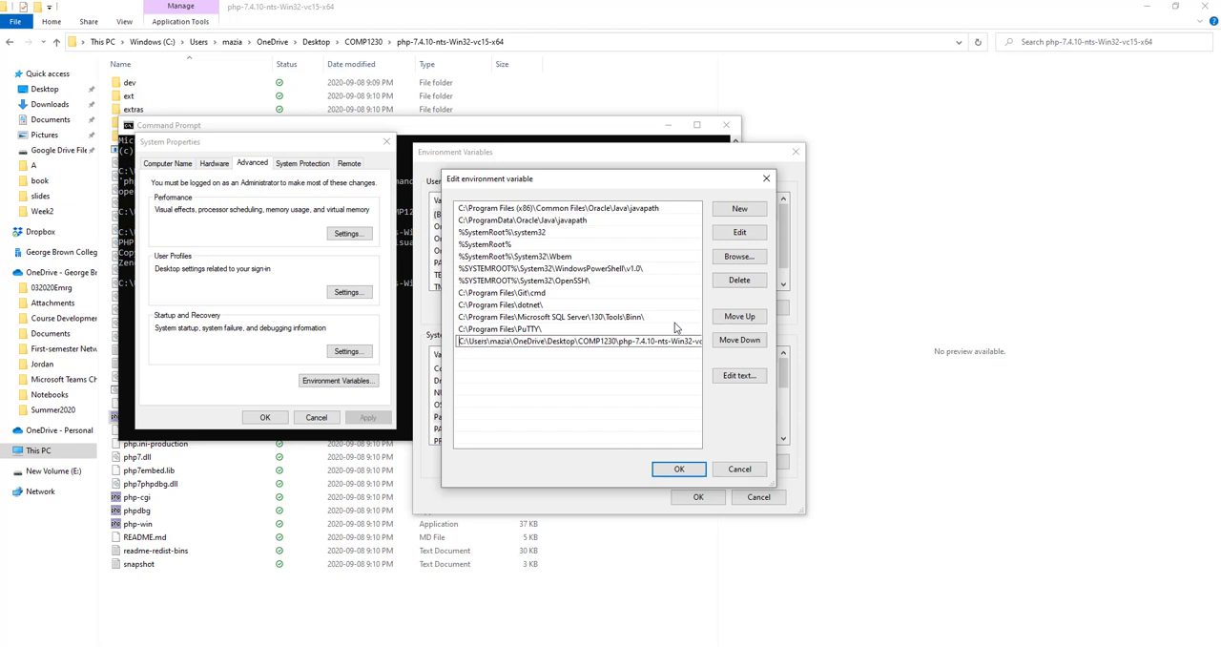
pyautogui.click(679, 469)
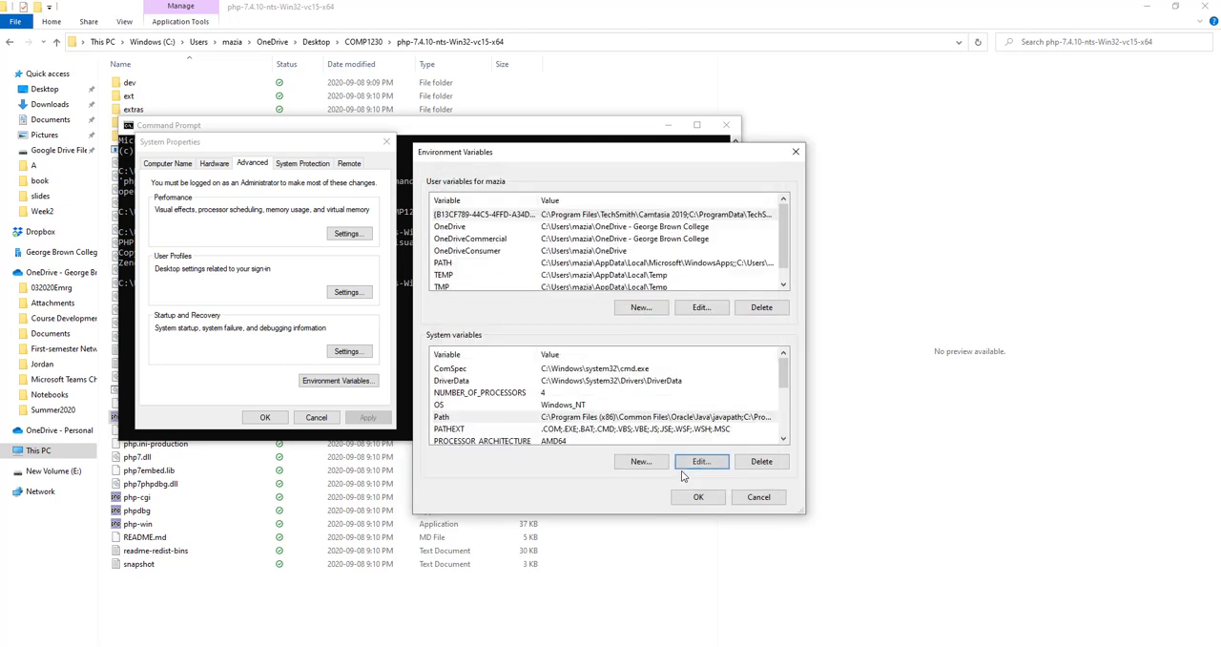
pyautogui.click(698, 496)
pyautogui.write('c')
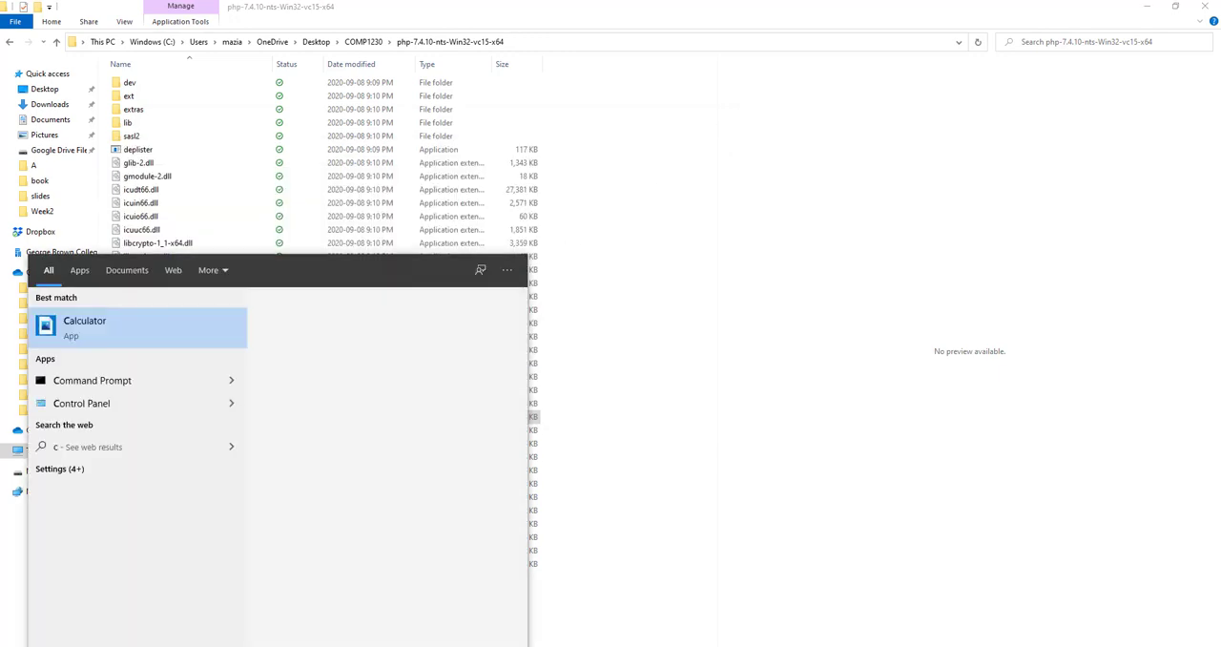
# In a new Command Prompt at the home folder, check that php now reports 7.4.10
pyautogui.click(92, 379)
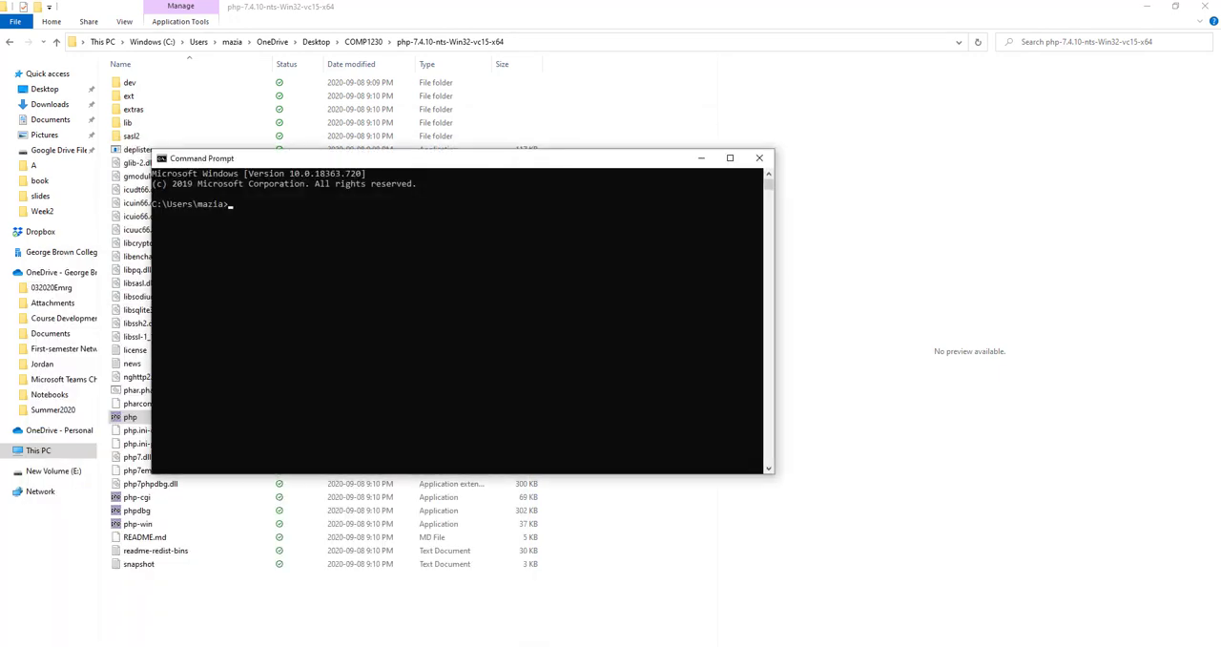
pyautogui.write('pwd')
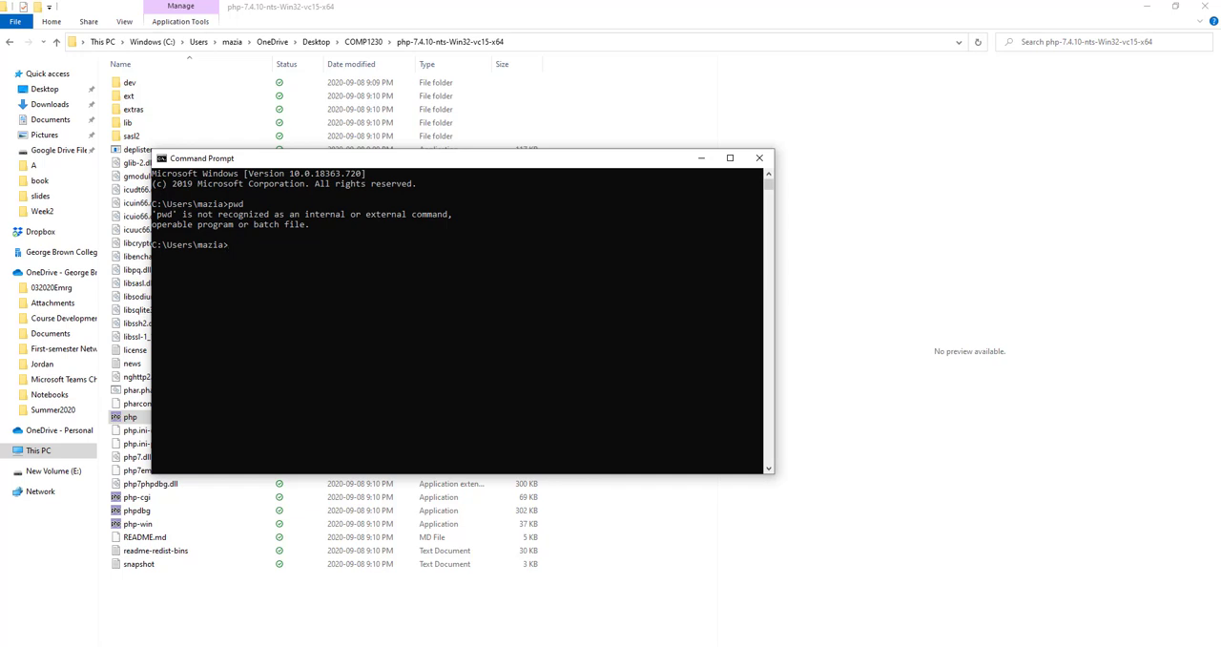
pyautogui.write('php -v')
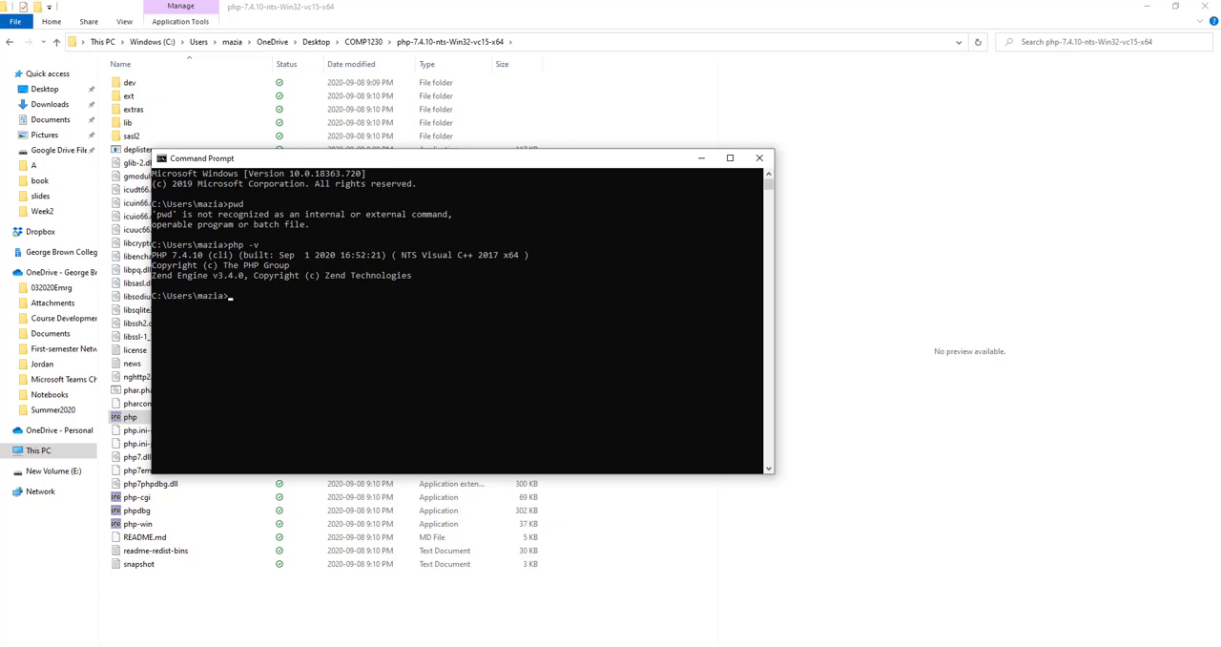
pyautogui.moveTo(328, 465)
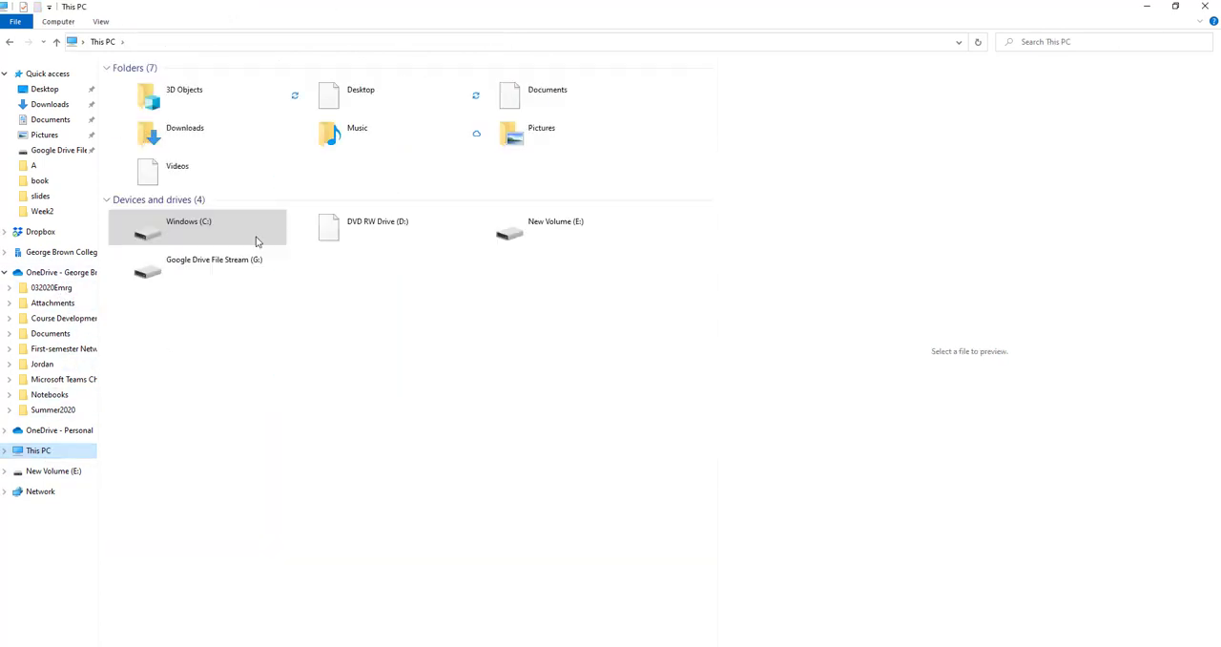
# Browse to C:\xampp\php and select the php application file
pyautogui.doubleClick(187, 229)
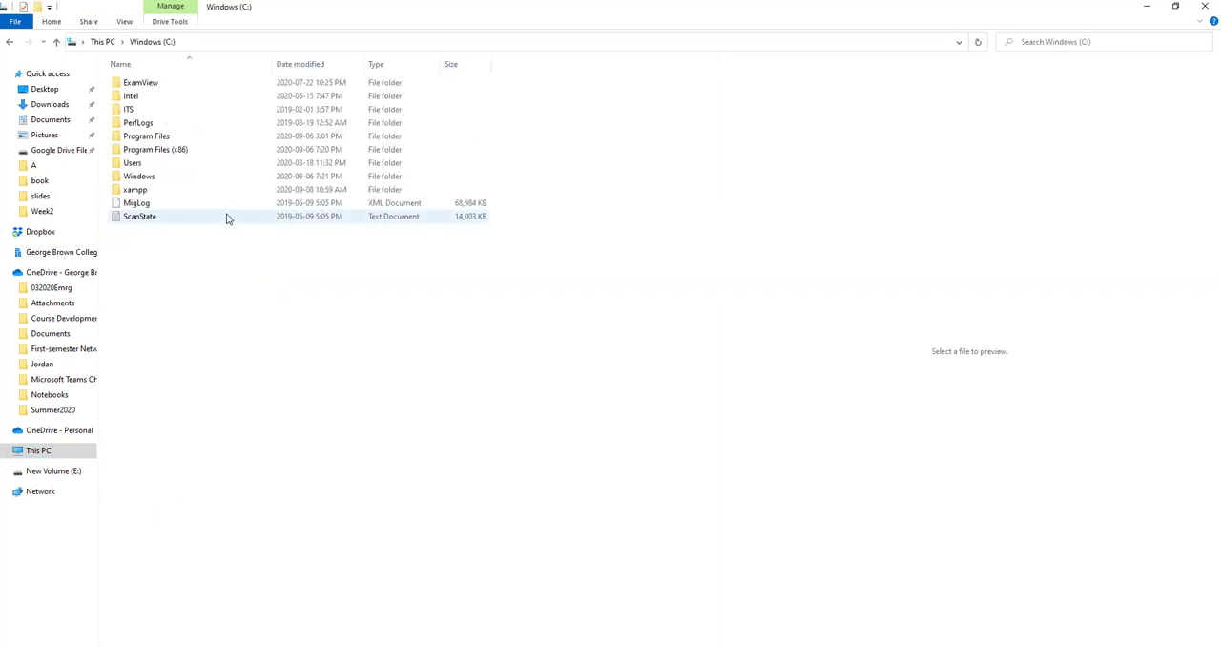
pyautogui.doubleClick(133, 189)
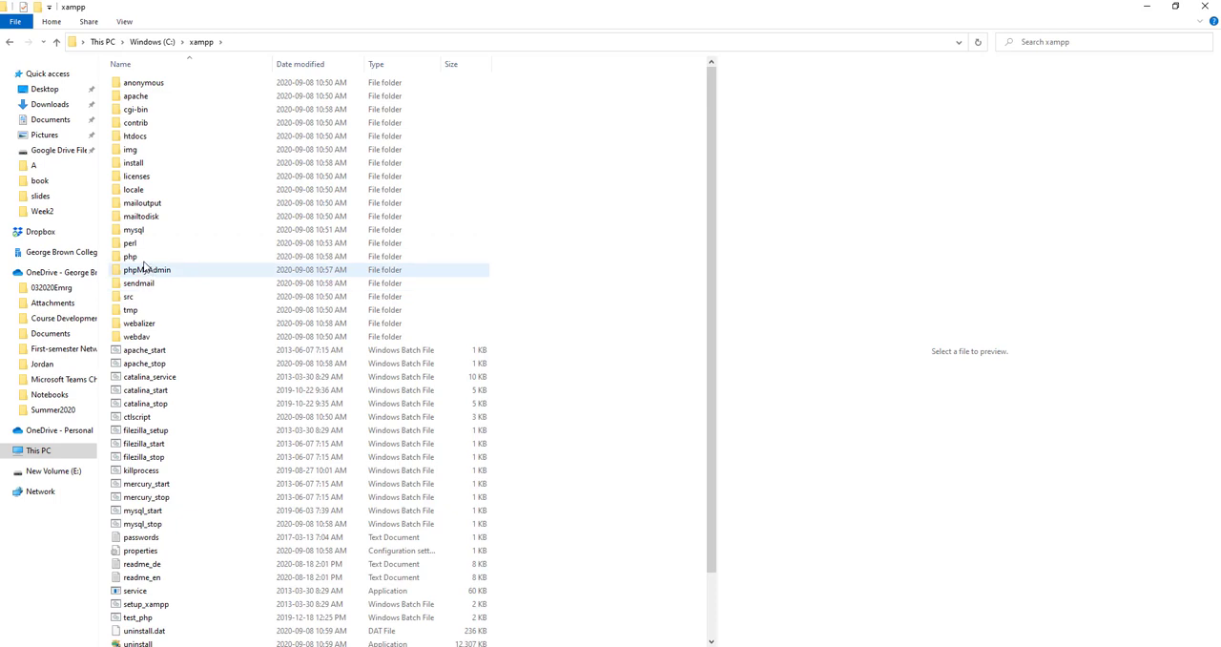
pyautogui.doubleClick(130, 255)
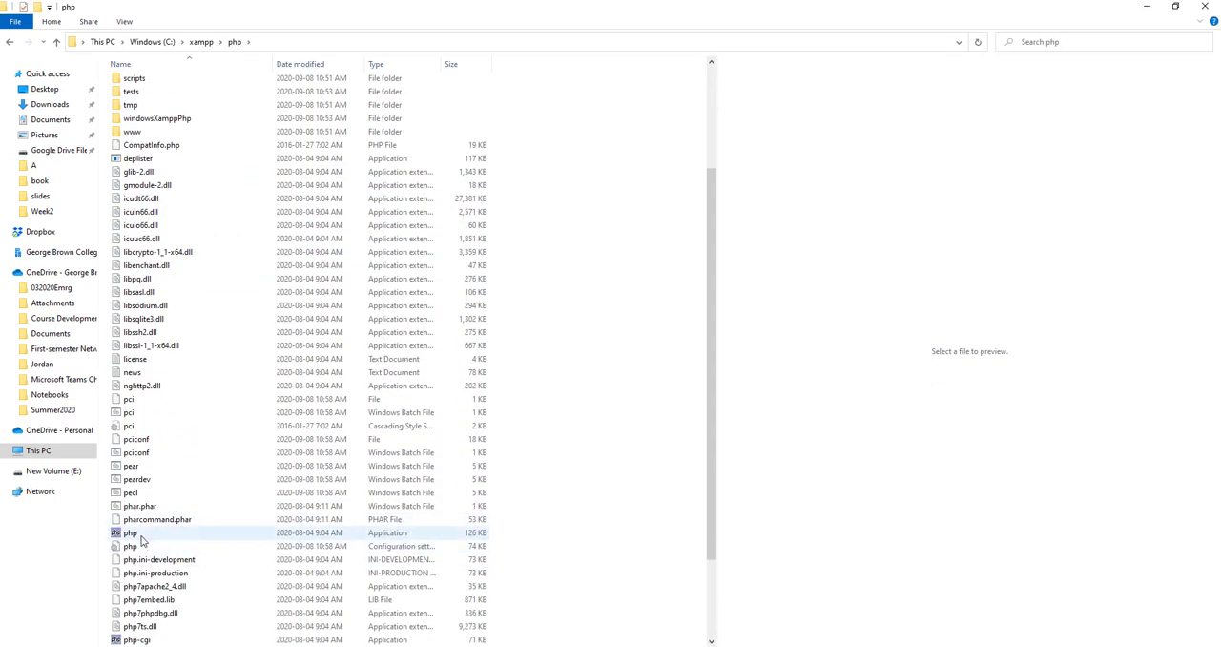
pyautogui.click(134, 531)
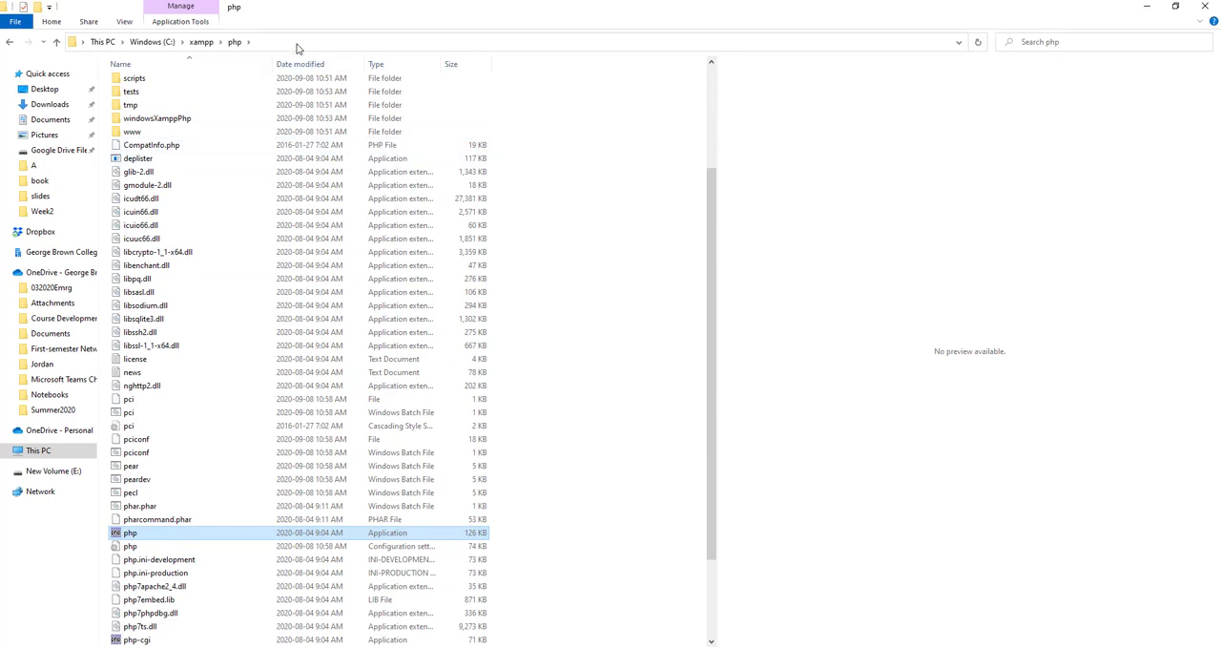
pyautogui.click(277, 42)
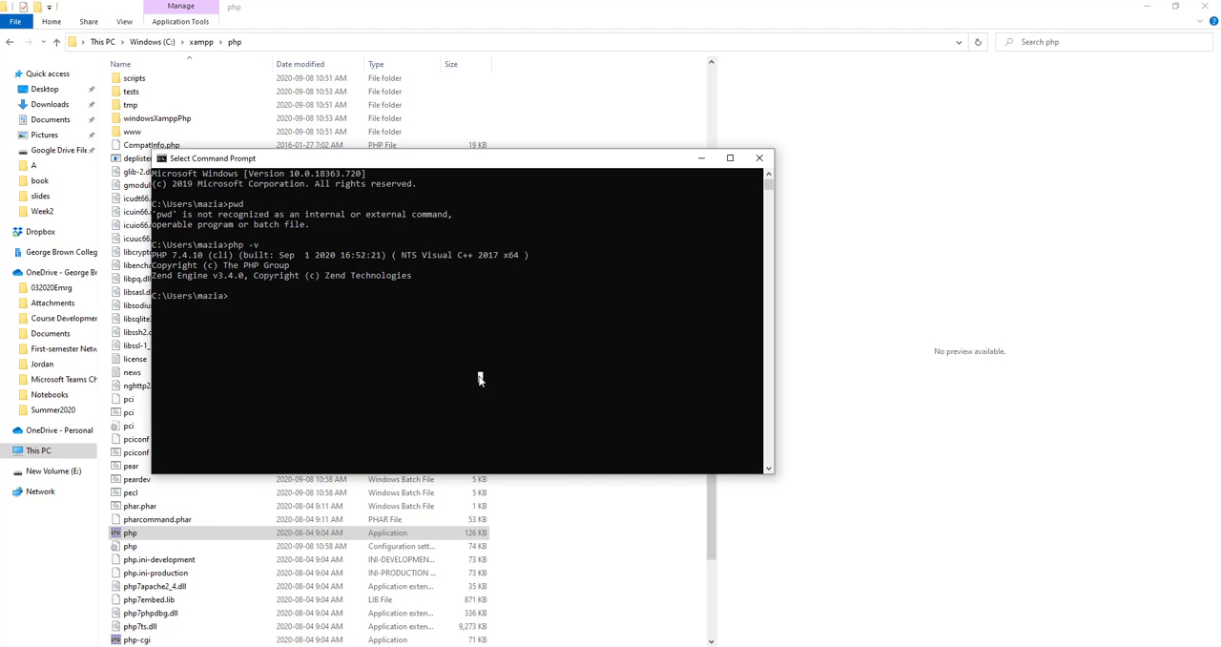
# Start PHP's built-in server with php -S localhost:800
pyautogui.write('php -')
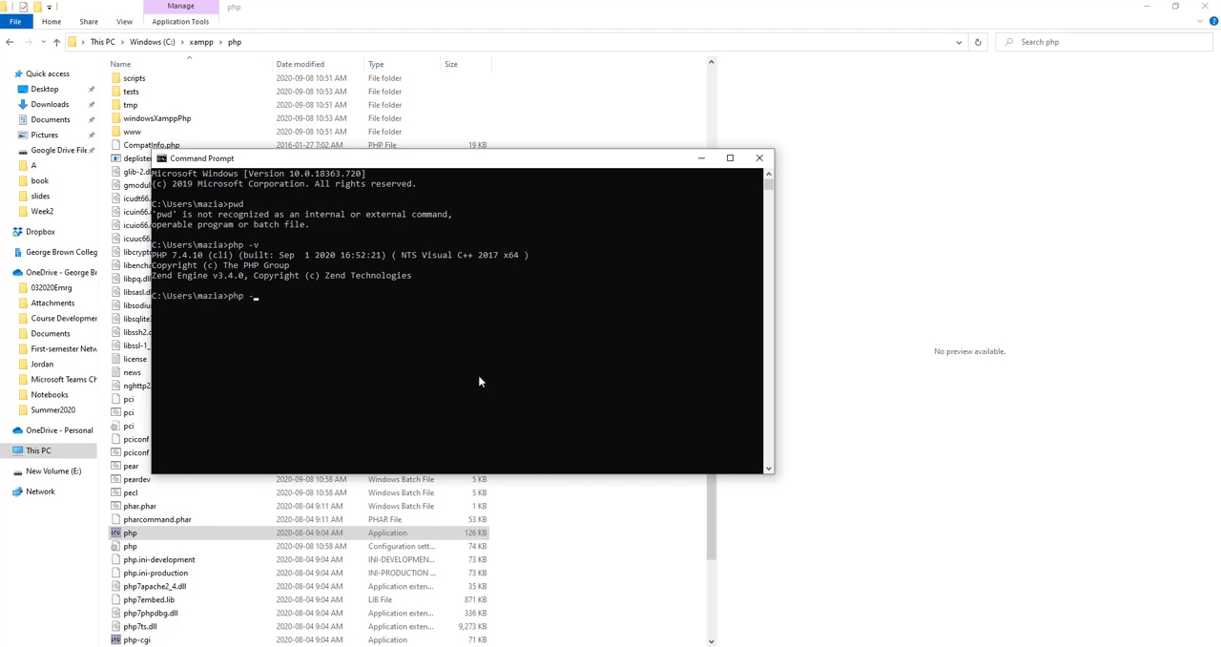
pyautogui.write('S localh')
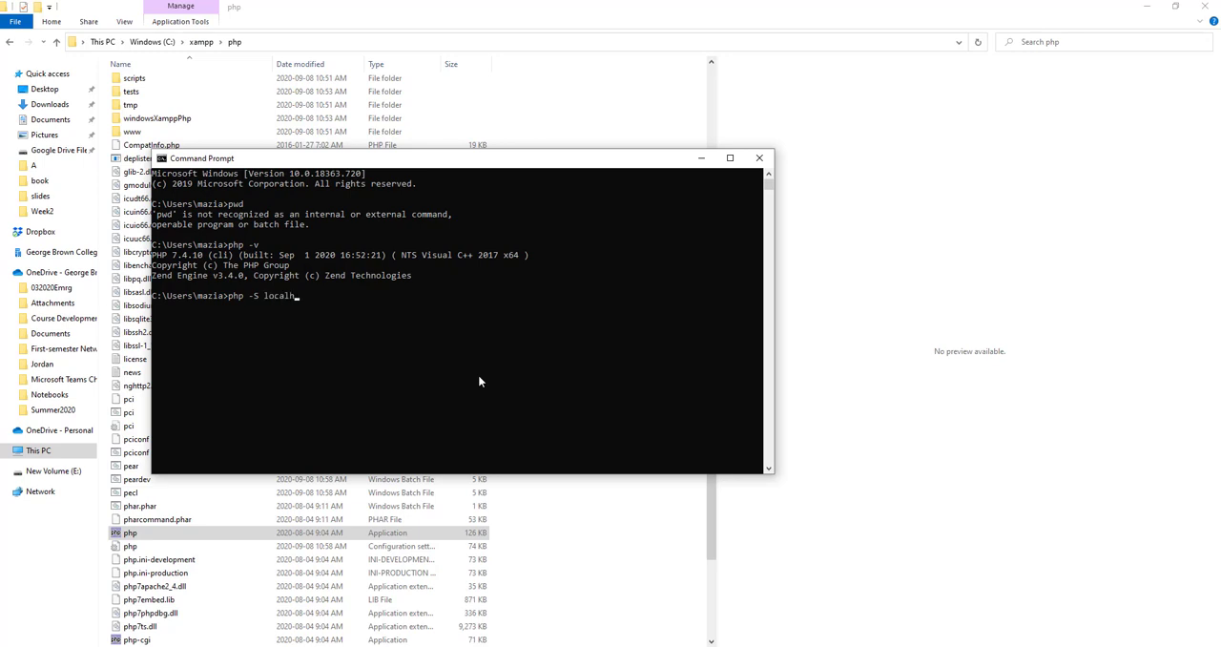
pyautogui.write('ost:')
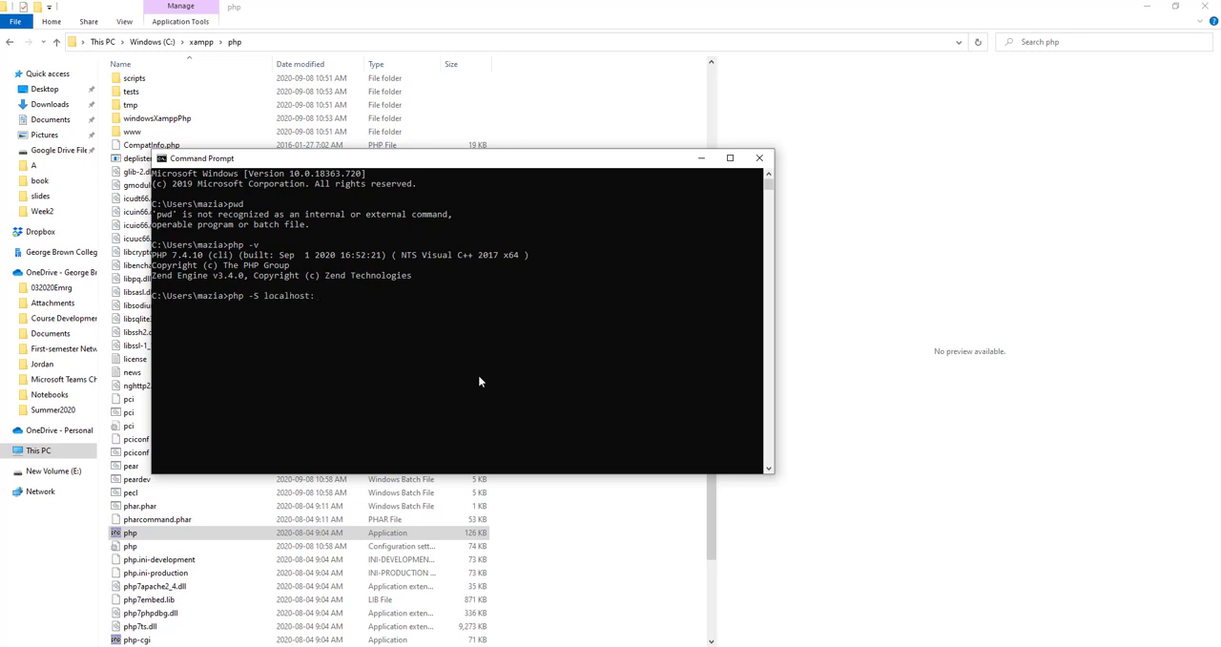
pyautogui.write('800')
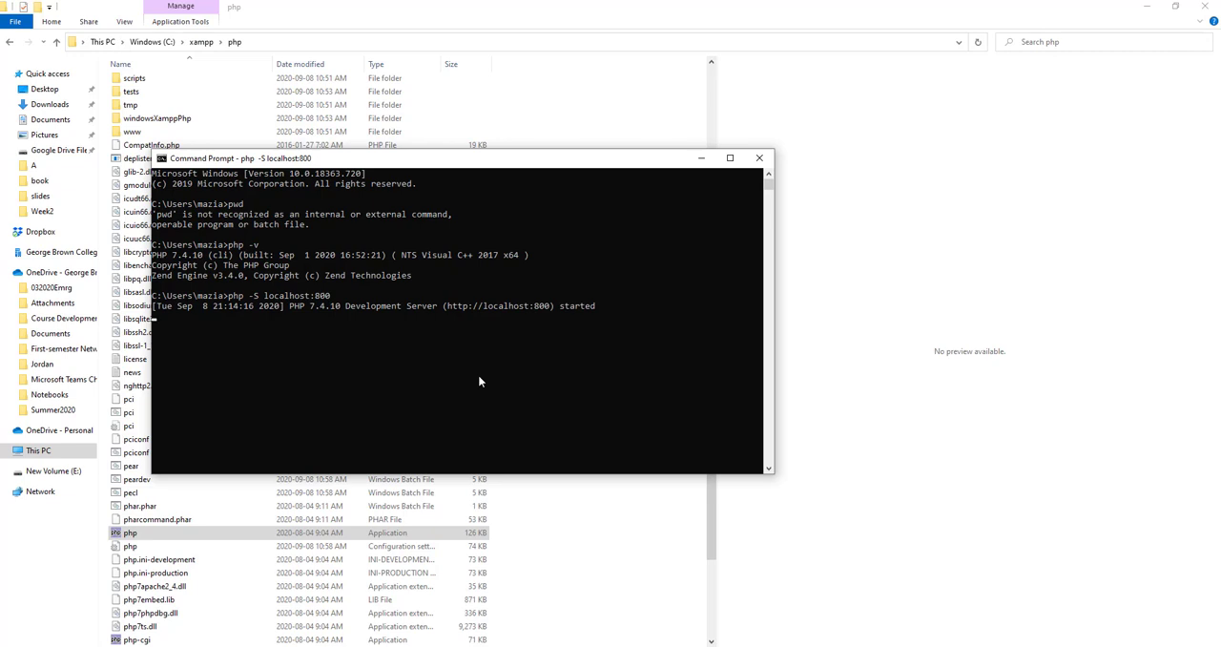
pyautogui.moveTo(560, 312)
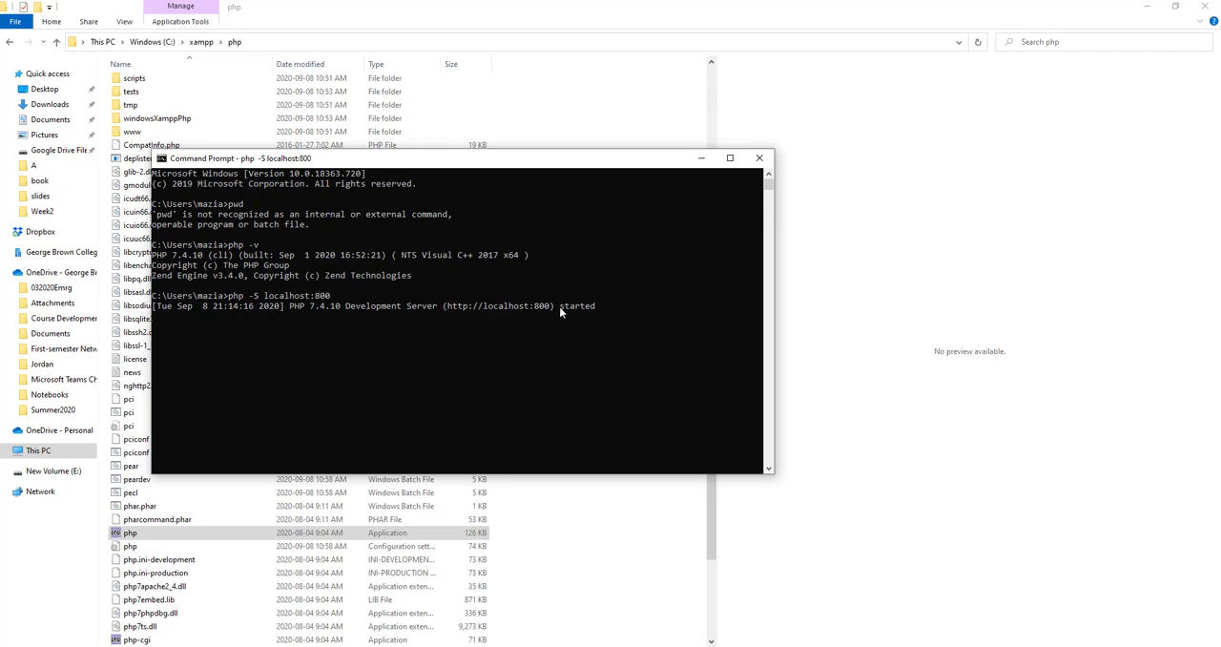
pyautogui.moveTo(548, 378)
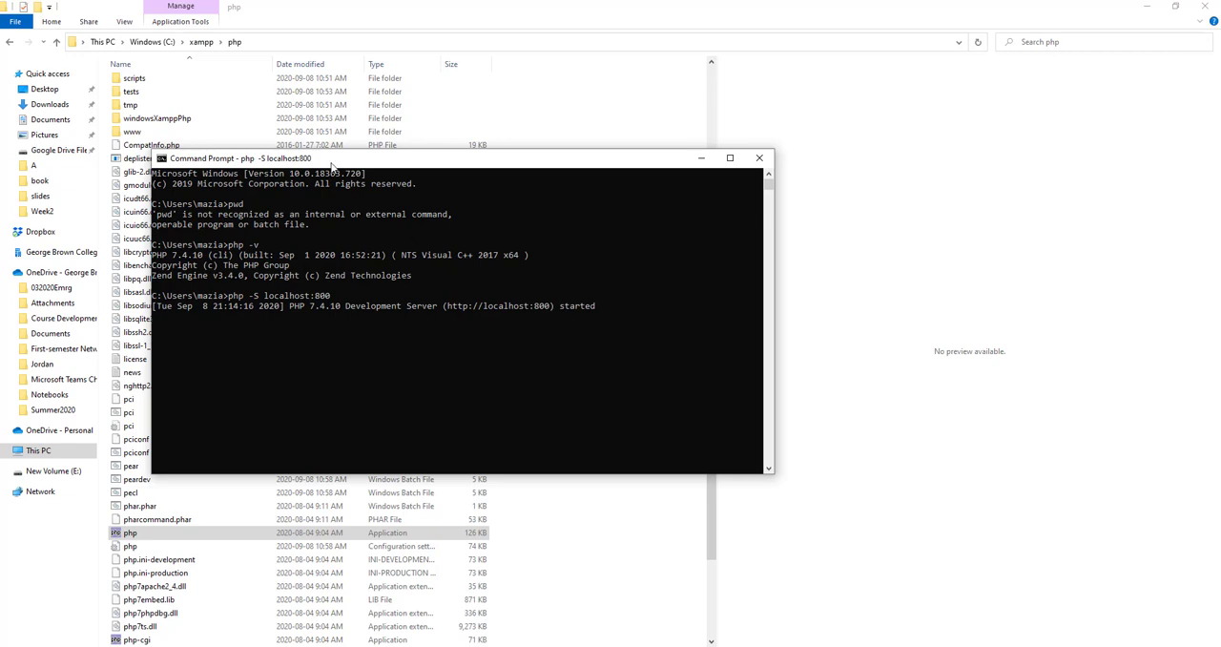
pyautogui.moveTo(442, 349)
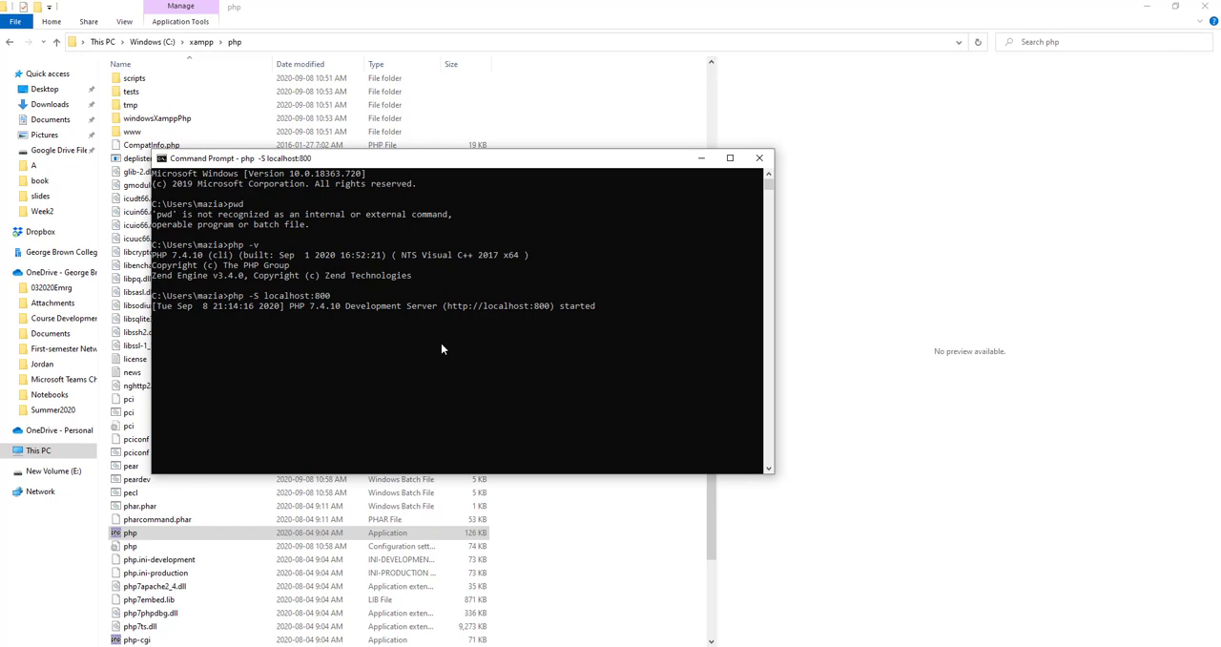